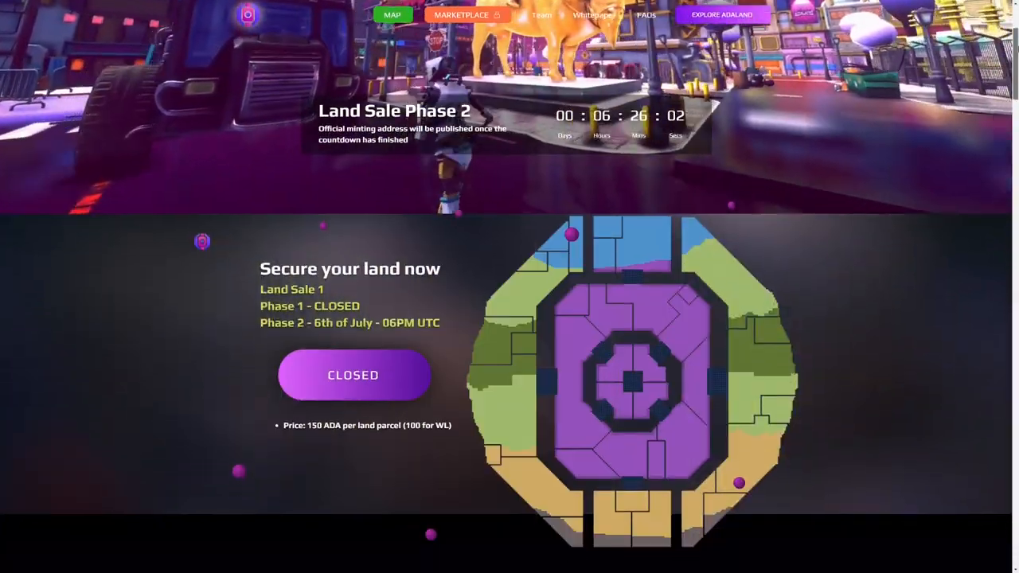
Scroll the AdaLand homepage from the land sale section down through Why AdaLand?
{"action": "scroll", "scroll_direction": "down", "scroll_amount": 3}
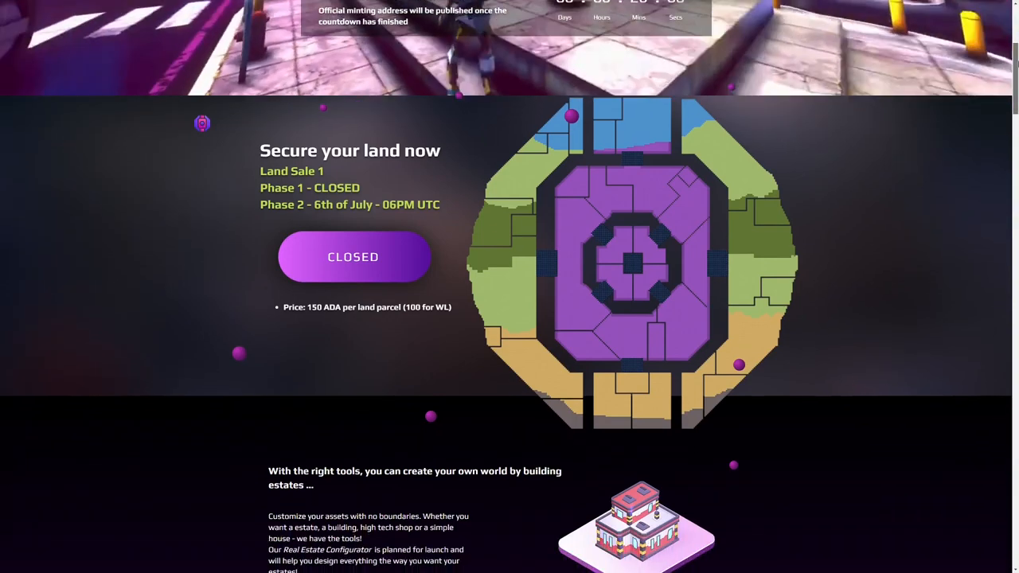
{"action": "scroll", "scroll_direction": "down", "scroll_amount": 3}
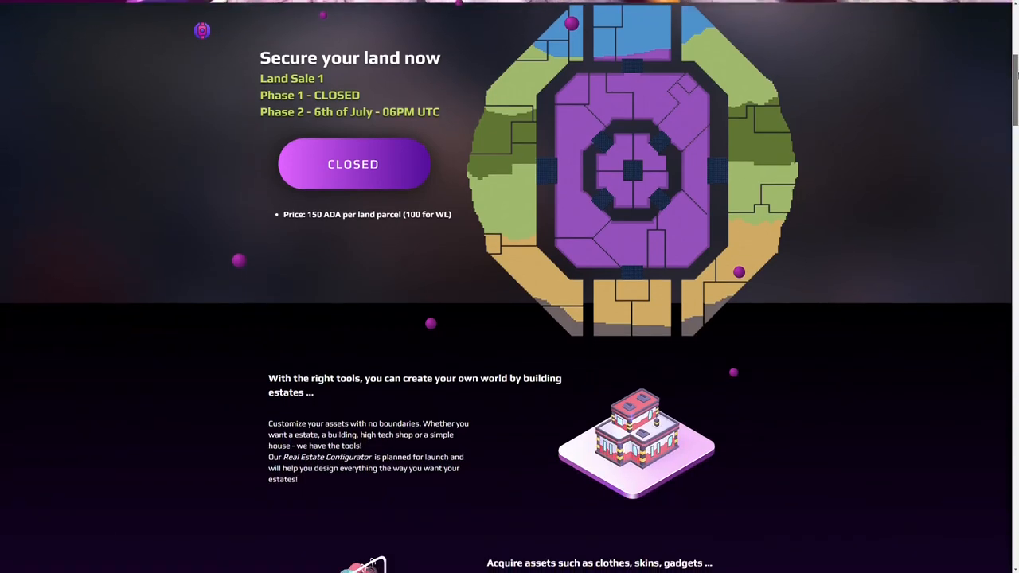
{"action": "scroll", "scroll_direction": "down", "scroll_amount": 3}
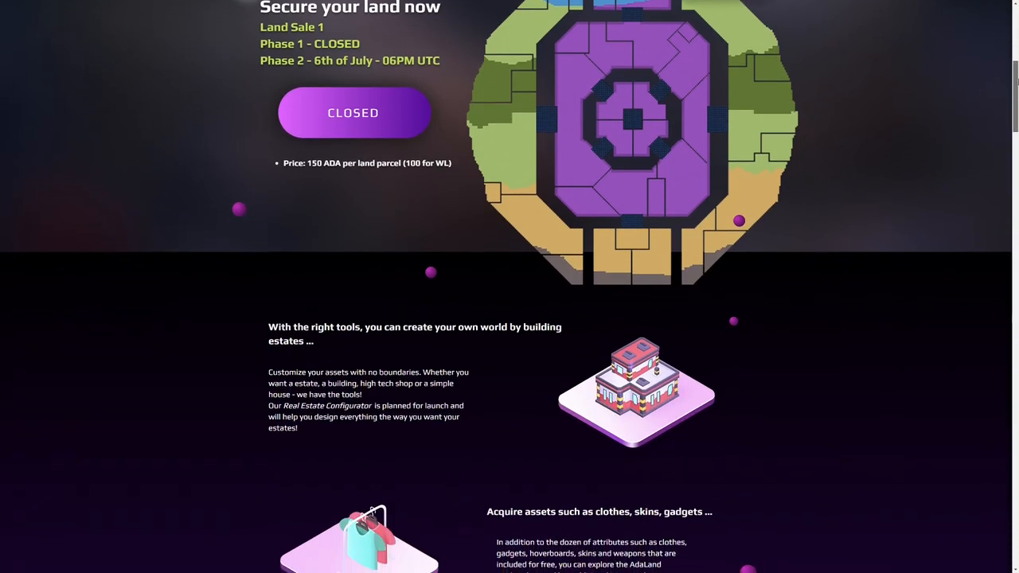
{"action": "scroll", "scroll_direction": "down", "scroll_amount": 3}
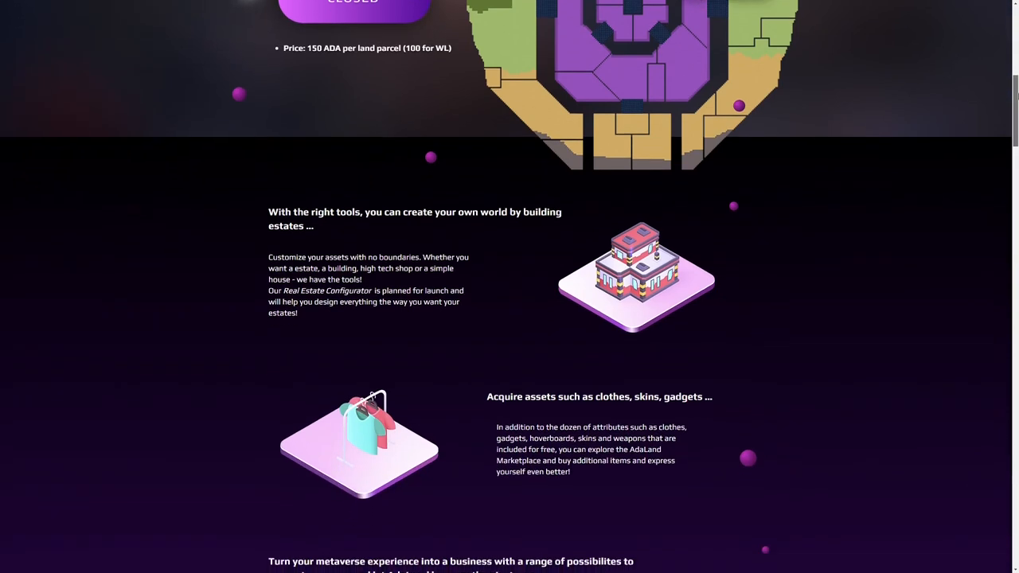
{"action": "scroll", "scroll_direction": "down", "scroll_amount": 3}
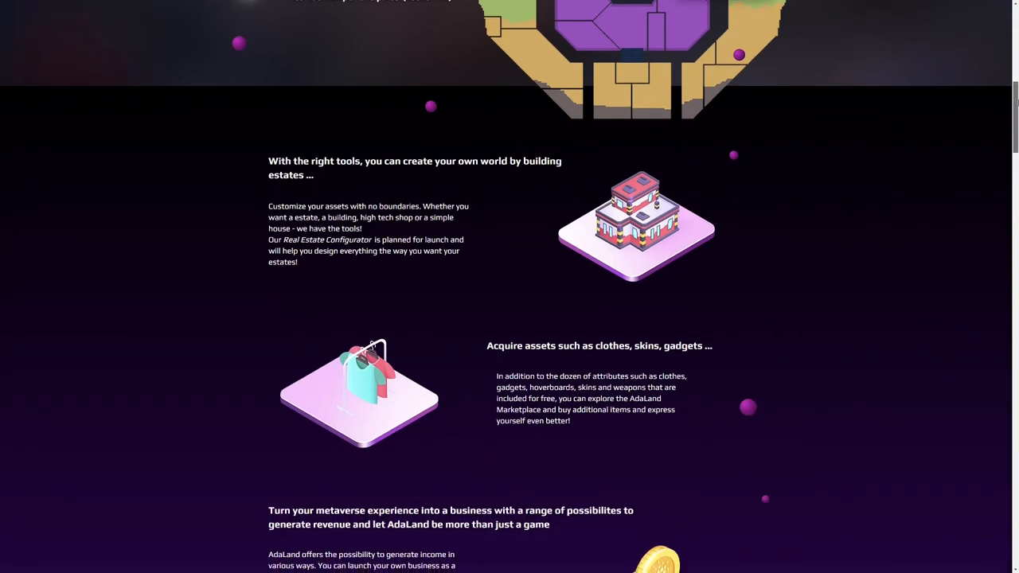
{"action": "scroll", "scroll_direction": "down", "scroll_amount": 3}
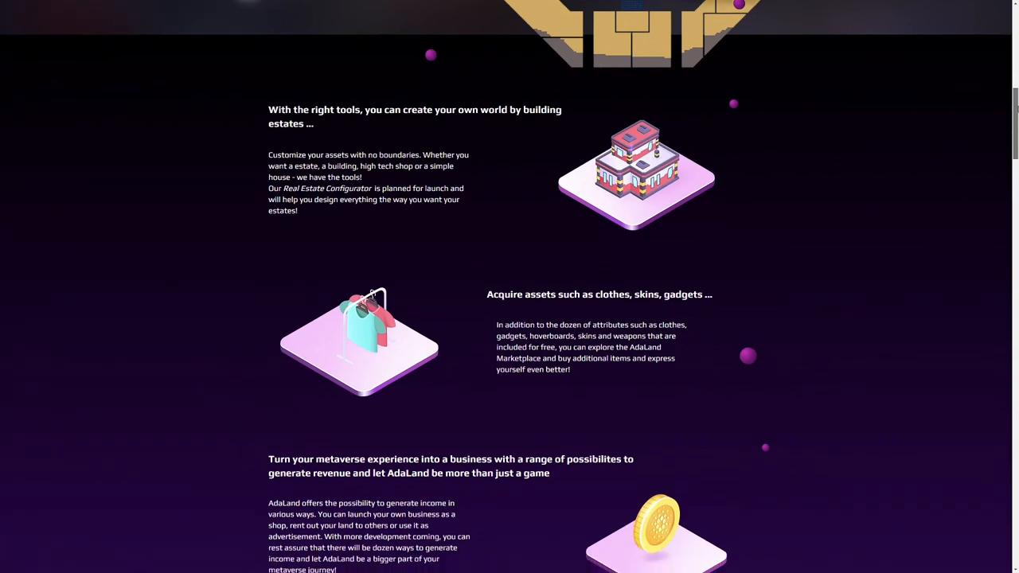
{"action": "scroll", "scroll_direction": "down", "scroll_amount": 3}
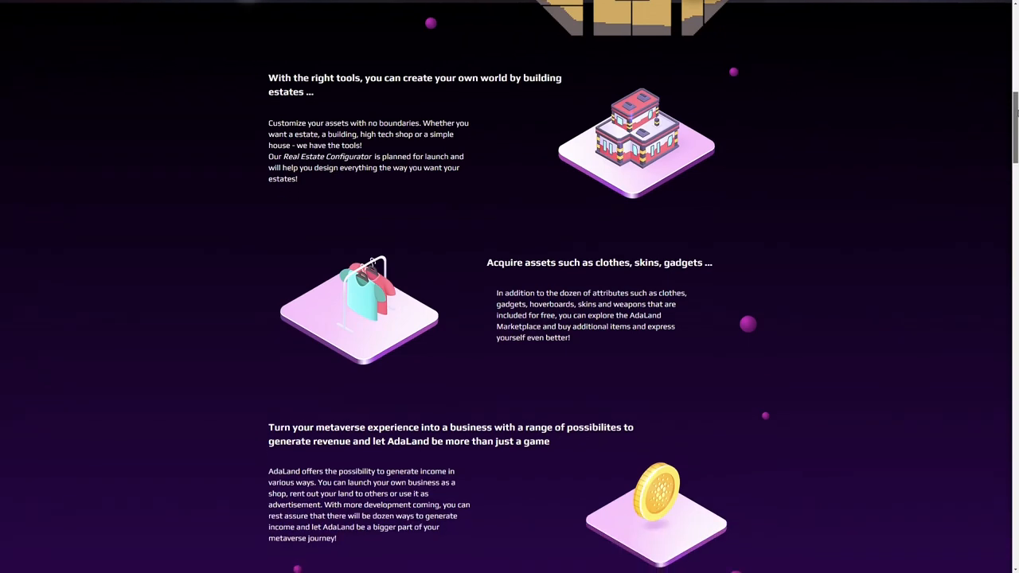
{"action": "scroll", "scroll_direction": "down", "scroll_amount": 3}
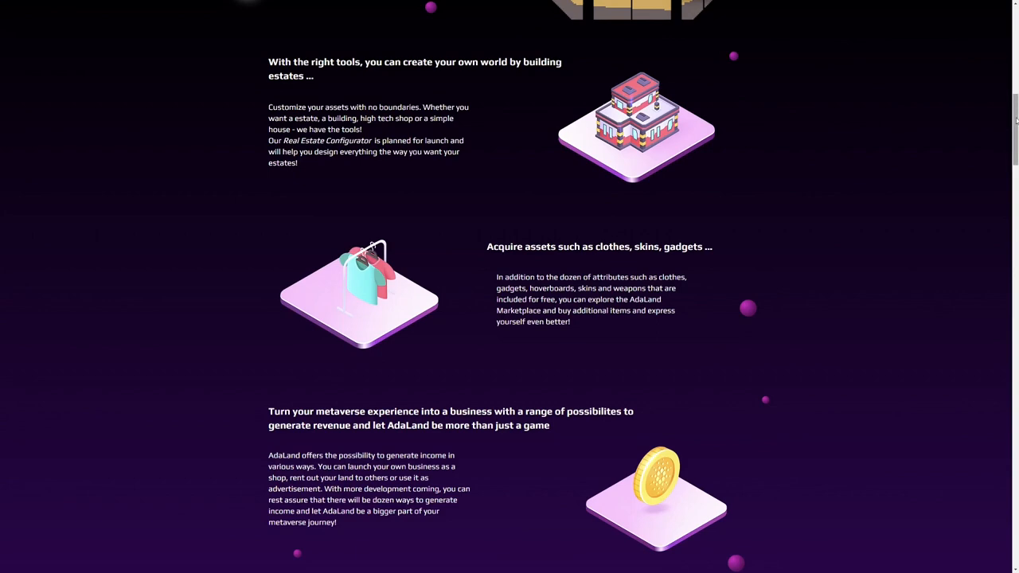
{"action": "scroll", "scroll_direction": "down", "scroll_amount": 3}
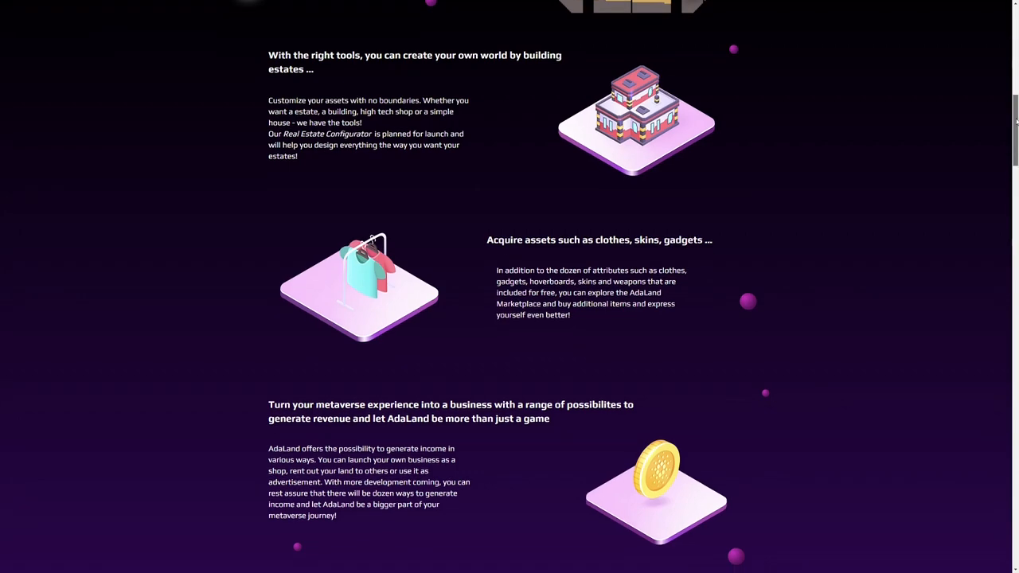
Continue scrolling down to the $ALA token and Quests sections
{"action": "scroll", "scroll_direction": "down", "scroll_amount": 3}
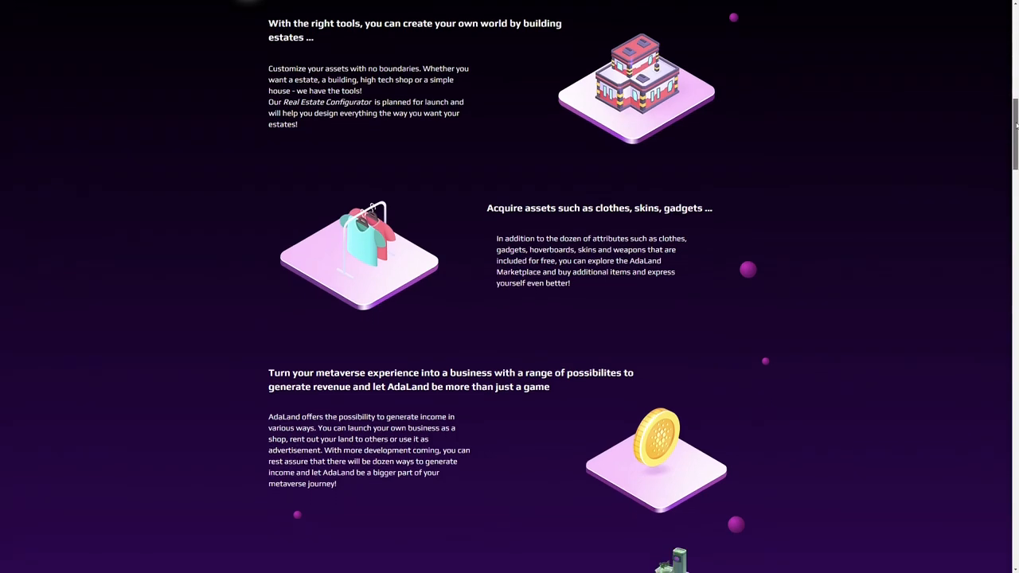
{"action": "scroll", "scroll_direction": "down", "scroll_amount": 3}
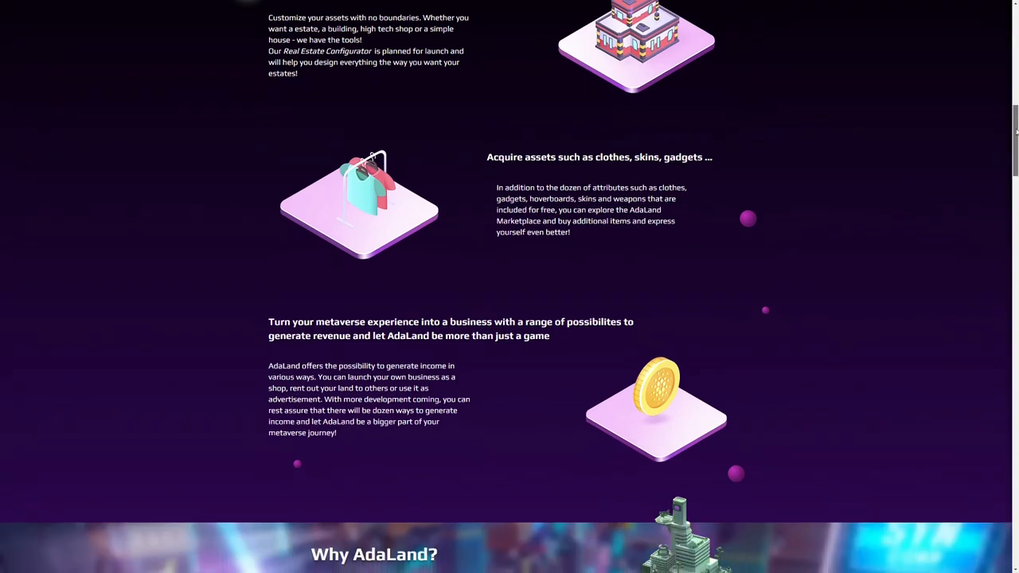
{"action": "scroll", "scroll_direction": "down", "scroll_amount": 3}
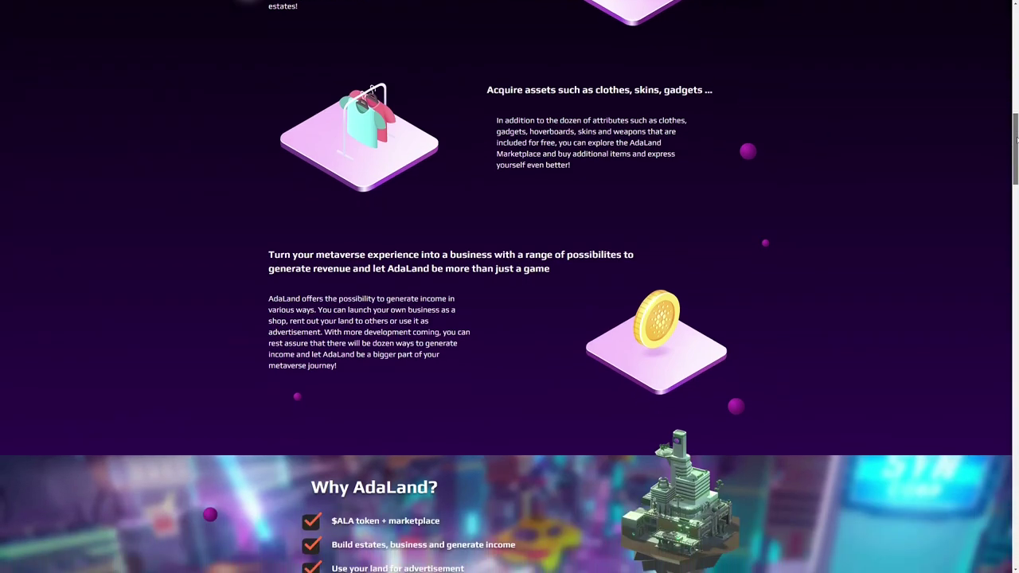
{"action": "scroll", "scroll_direction": "down", "scroll_amount": 3}
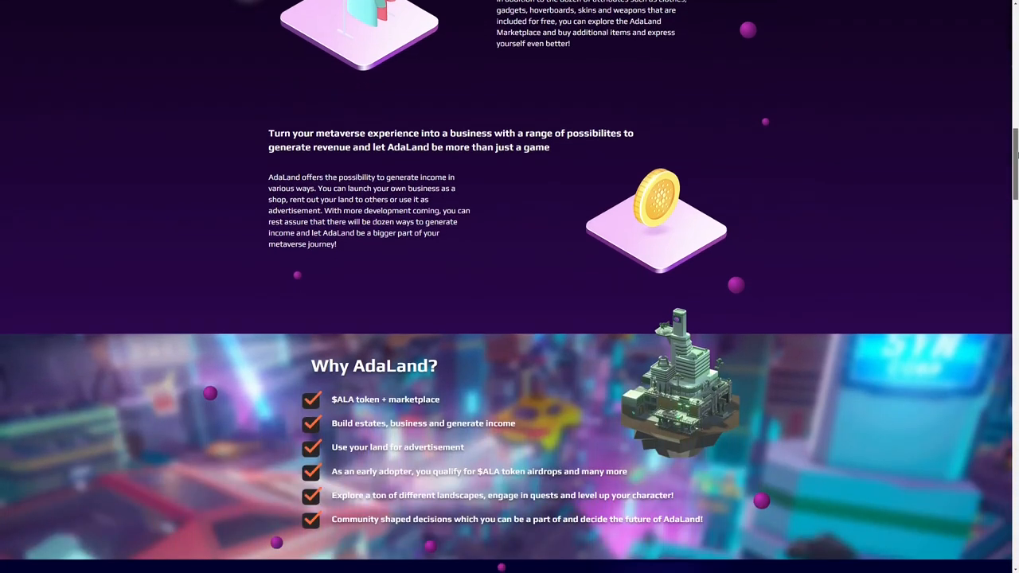
{"action": "scroll", "scroll_direction": "down", "scroll_amount": 3}
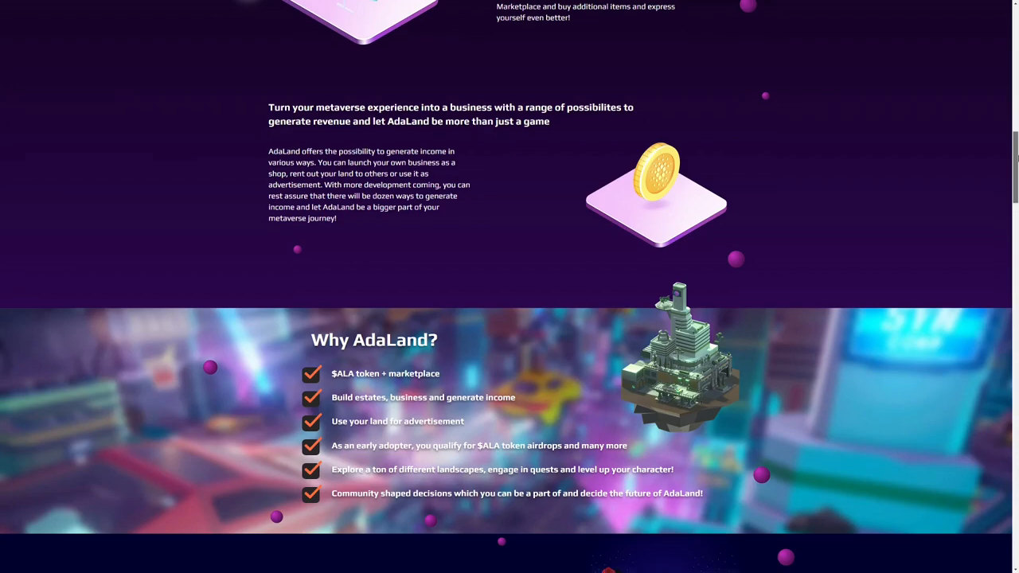
{"action": "scroll", "scroll_direction": "down", "scroll_amount": 3}
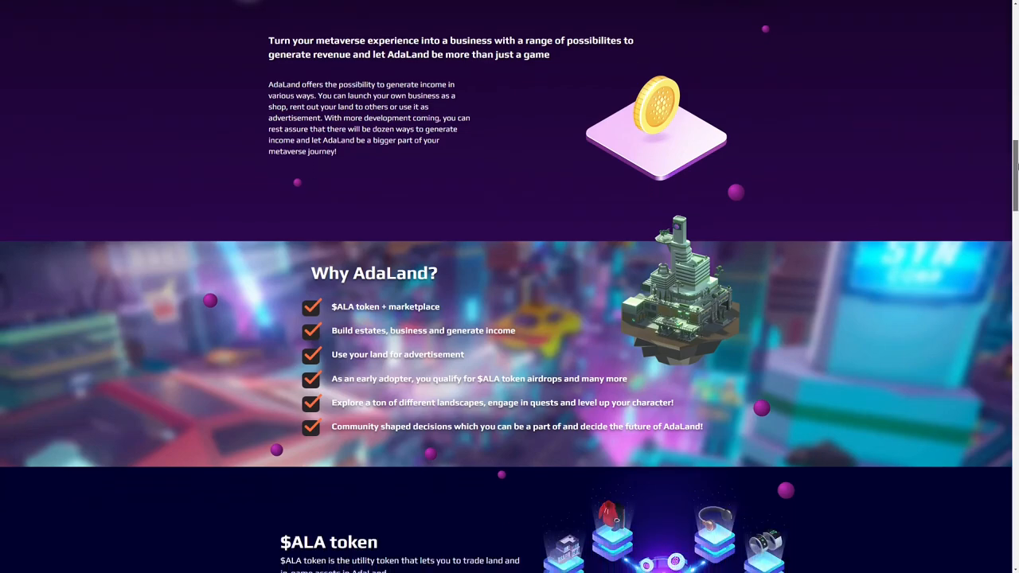
{"action": "scroll", "scroll_direction": "down", "scroll_amount": 3}
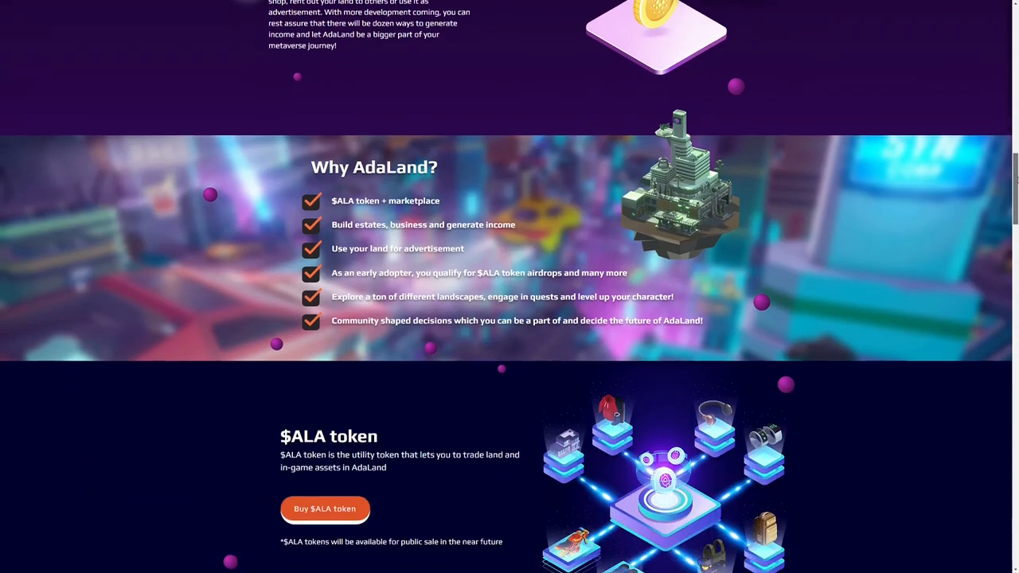
{"action": "scroll", "scroll_direction": "down", "scroll_amount": 3}
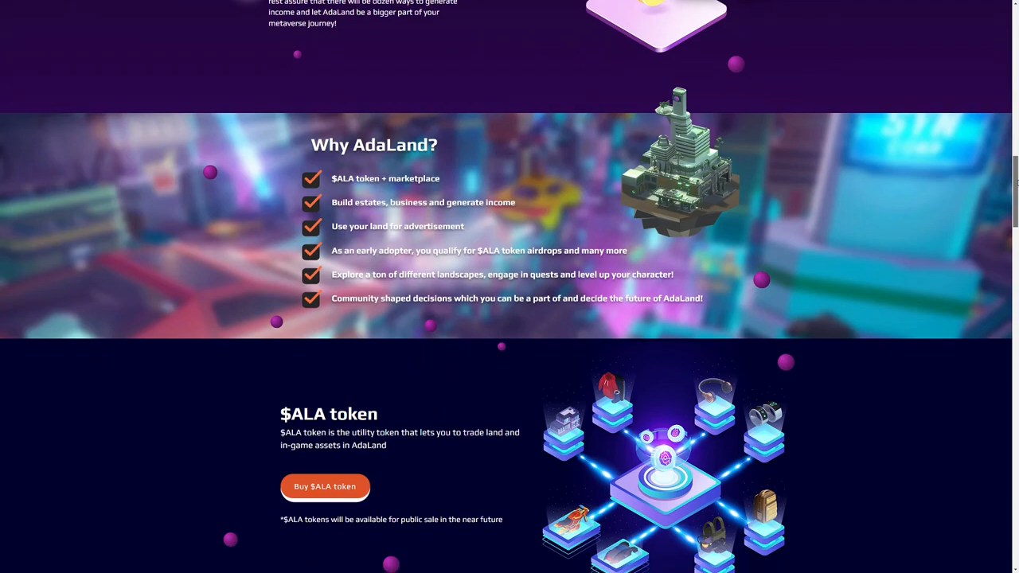
{"action": "scroll", "scroll_direction": "down", "scroll_amount": 3}
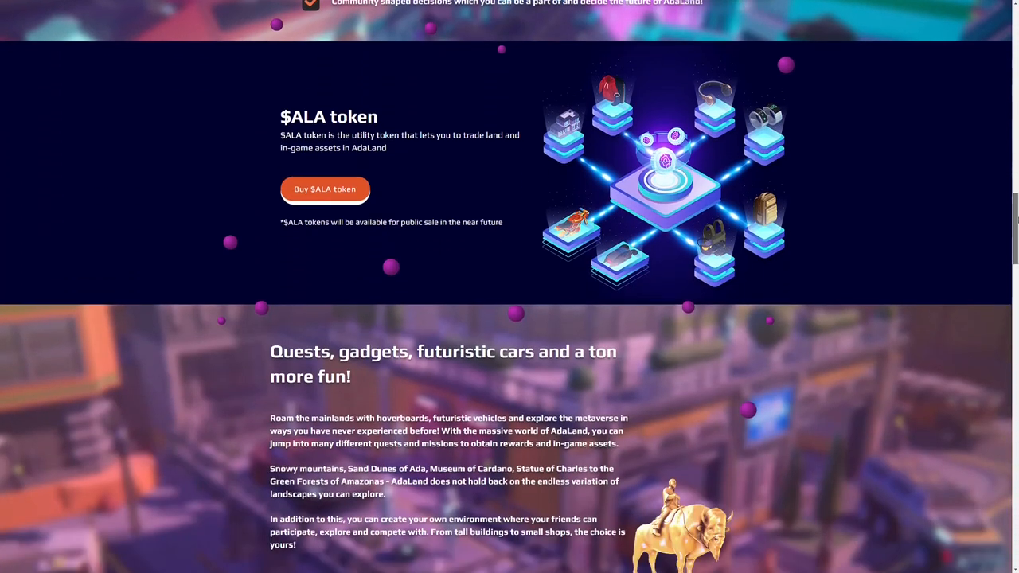
{"action": "scroll", "scroll_direction": "down", "scroll_amount": 3}
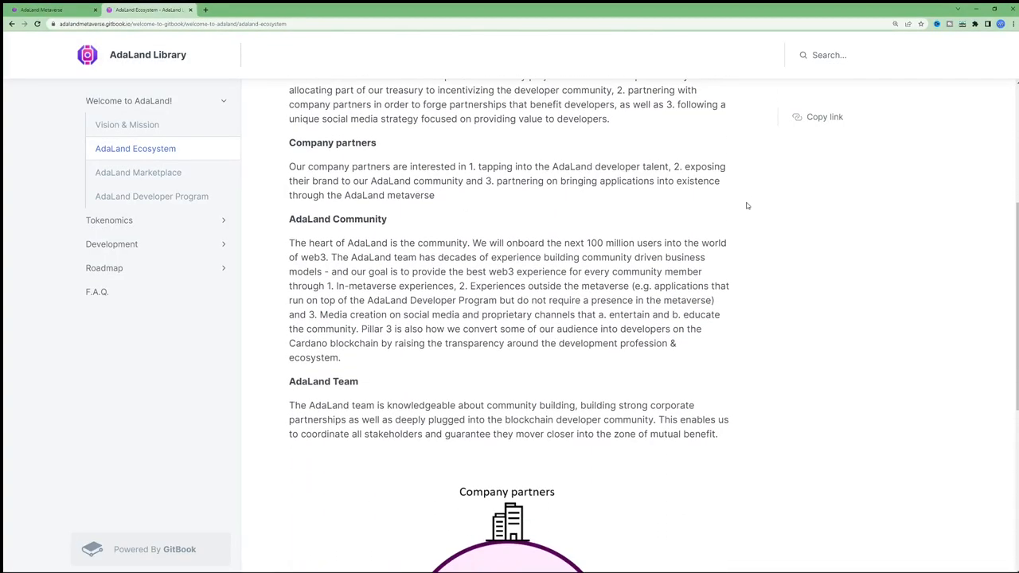
Scroll the Ecosystem page down to the circular partners, community and team diagram
{"action": "scroll", "scroll_direction": "down", "scroll_amount": 3}
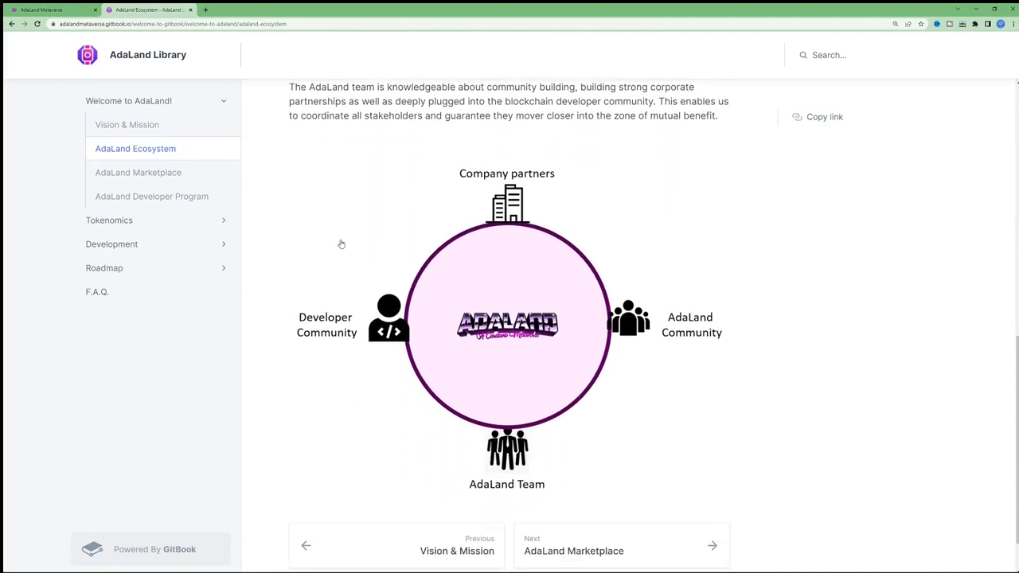
{"action": "mouse_move", "coordinate": [726, 247]}
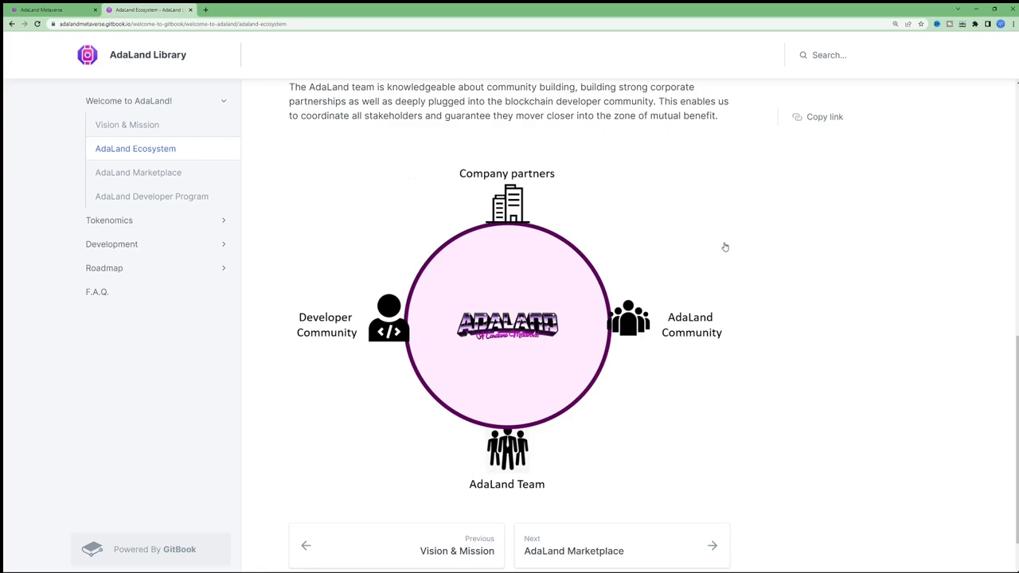
{"action": "mouse_move", "coordinate": [486, 487]}
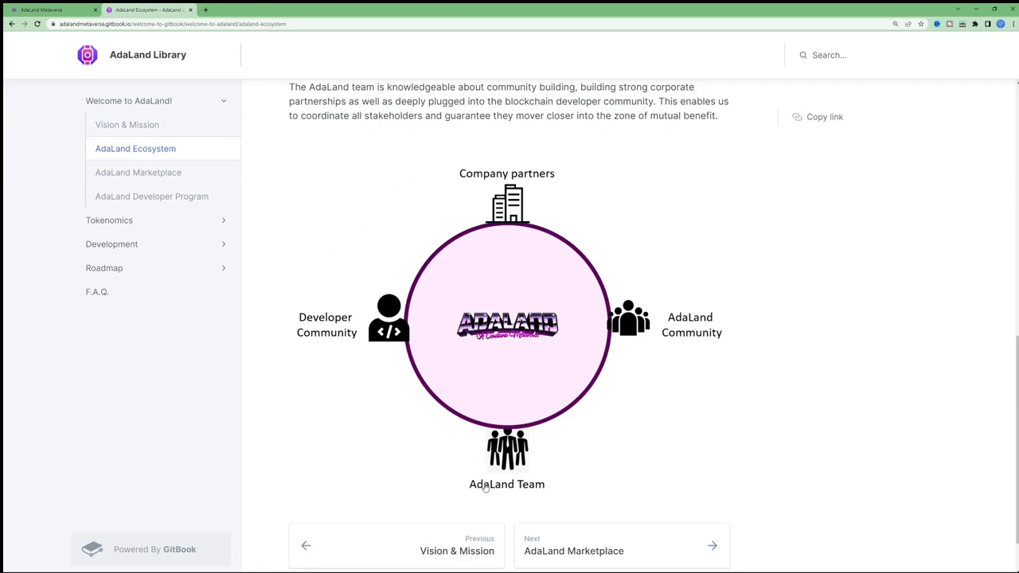
{"action": "mouse_move", "coordinate": [589, 459]}
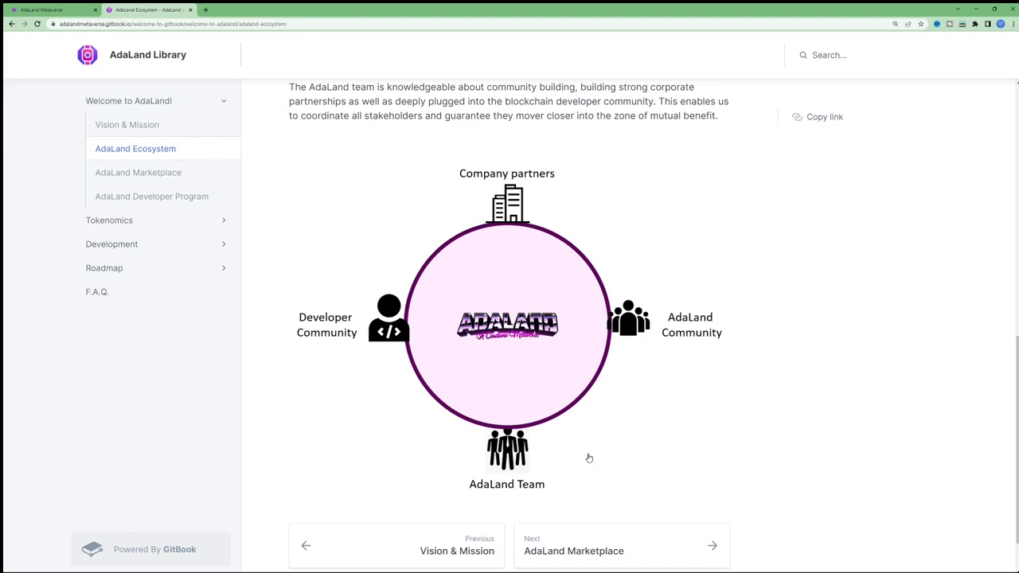
{"action": "mouse_move", "coordinate": [595, 465]}
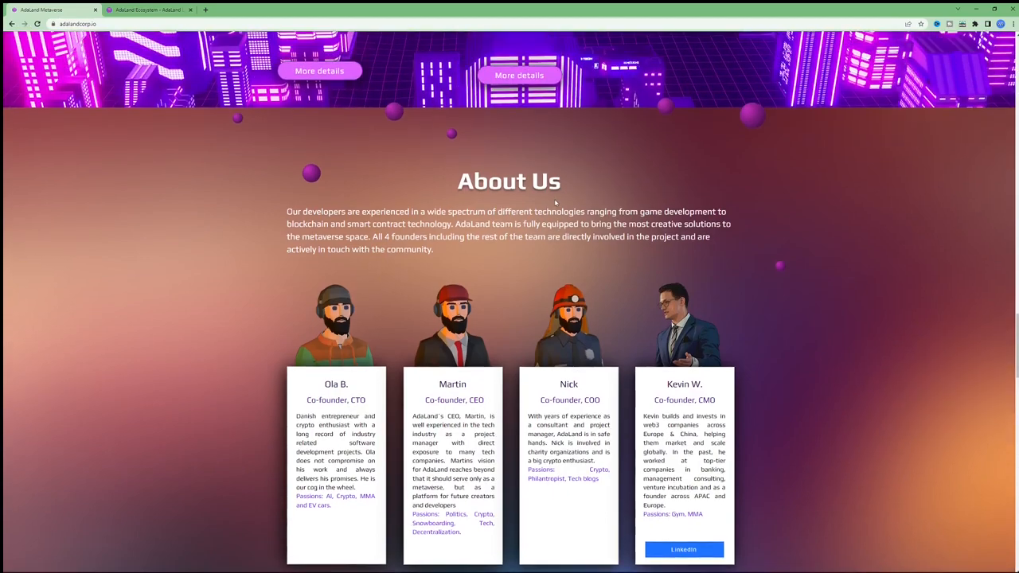
Scroll through the AdaLand team and experts section toward the closing disclaimer
{"action": "scroll", "scroll_direction": "down", "scroll_amount": 3}
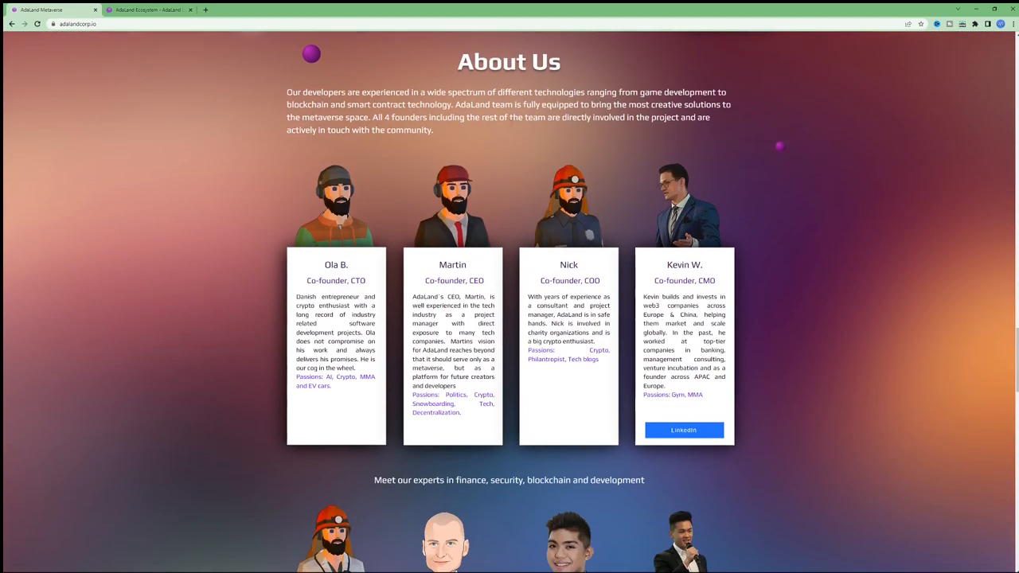
{"action": "scroll", "scroll_direction": "down", "scroll_amount": 3}
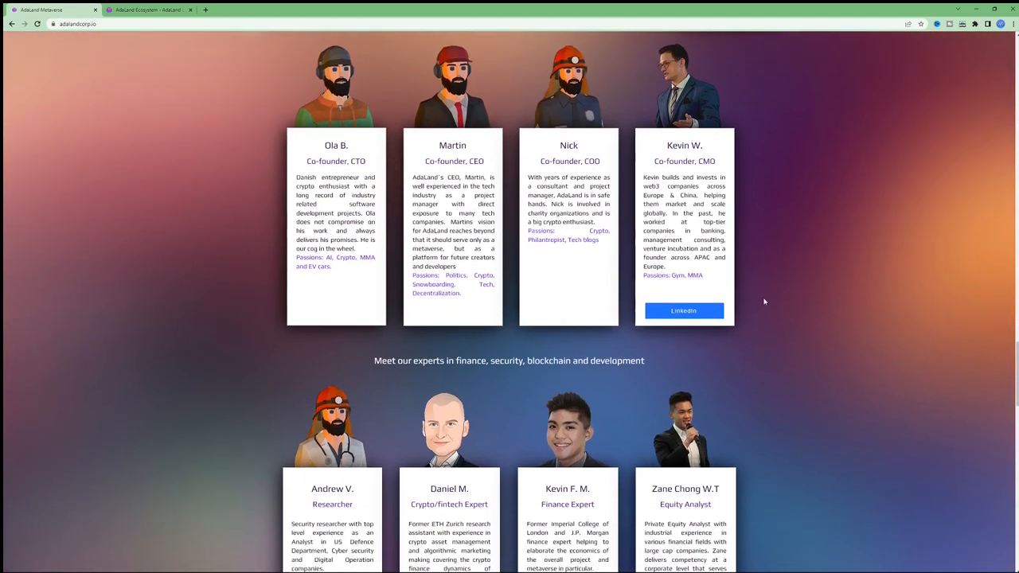
{"action": "scroll", "scroll_direction": "down", "scroll_amount": 3}
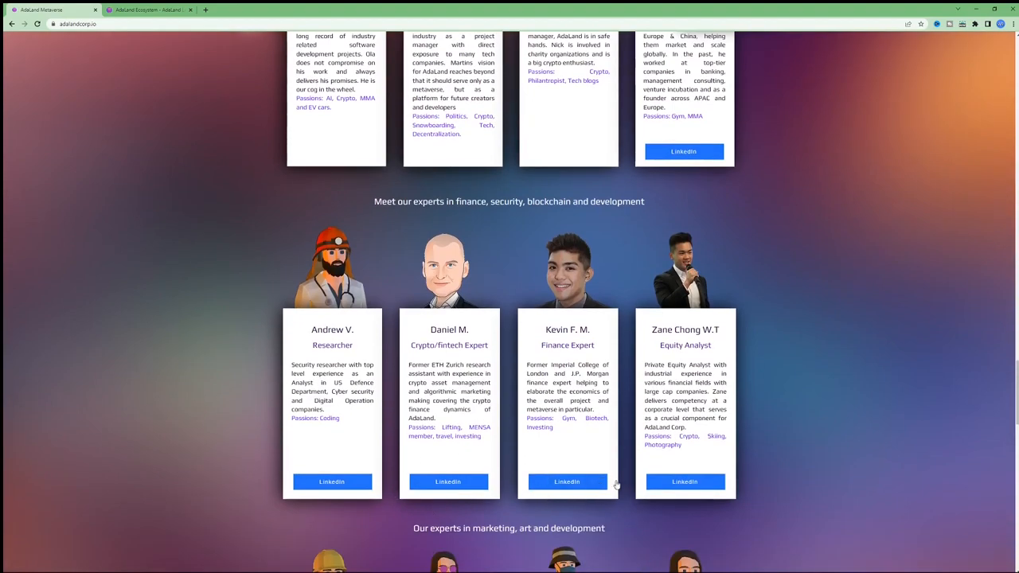
{"action": "scroll", "scroll_direction": "up", "scroll_amount": 3}
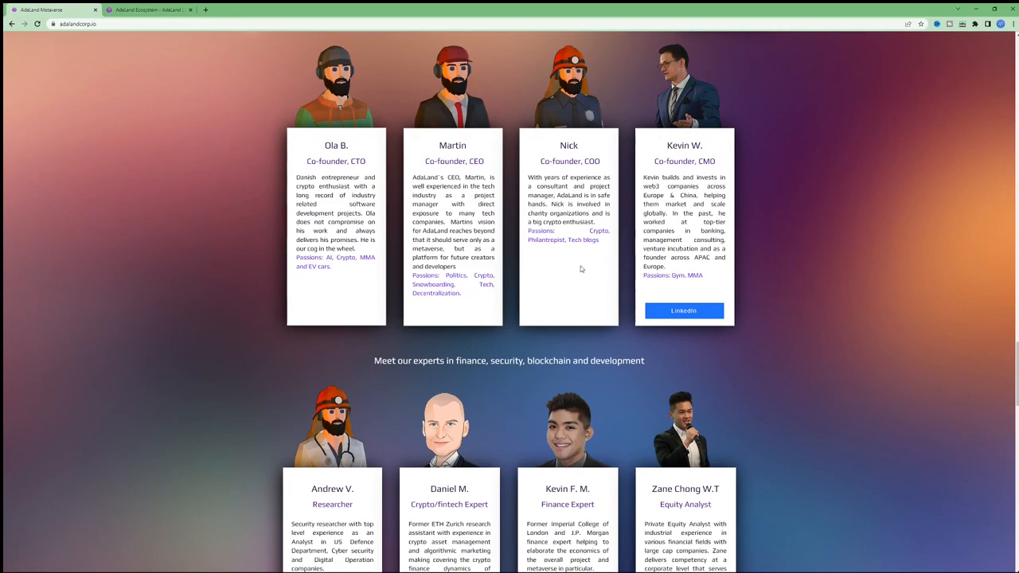
{"action": "scroll", "scroll_direction": "down", "scroll_amount": 3}
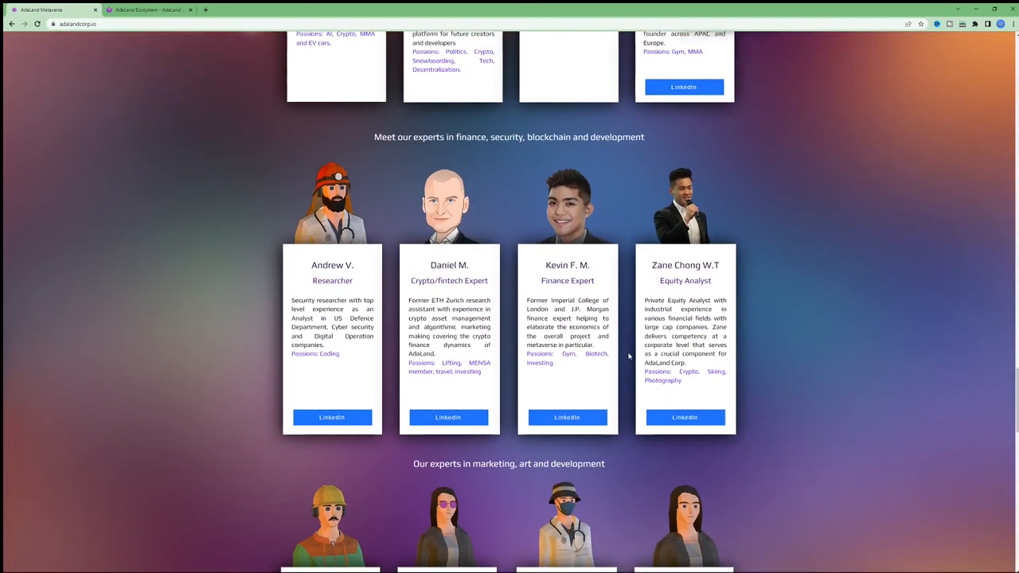
{"action": "scroll", "scroll_direction": "down", "scroll_amount": 3}
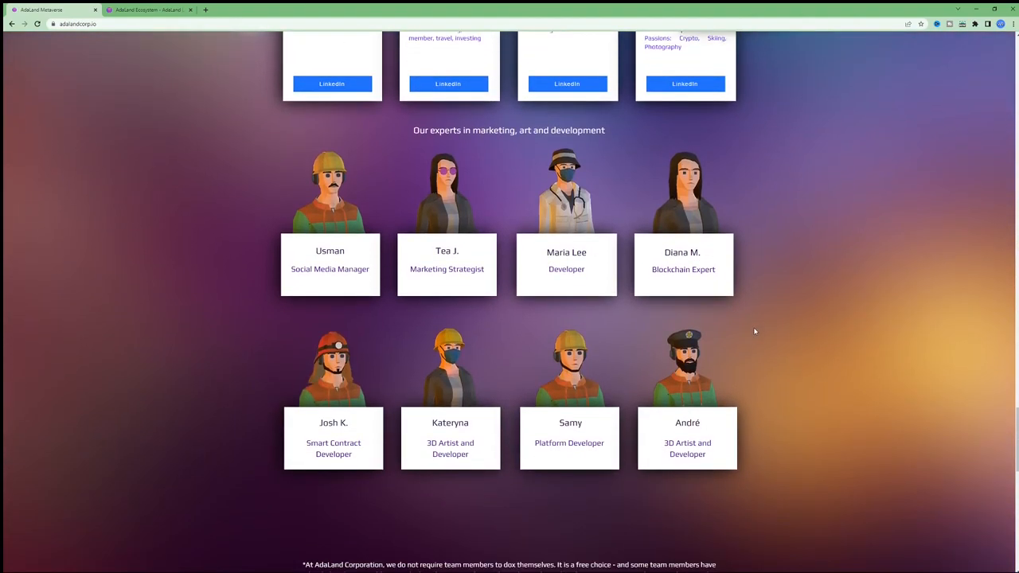
{"action": "scroll", "scroll_direction": "down", "scroll_amount": 3}
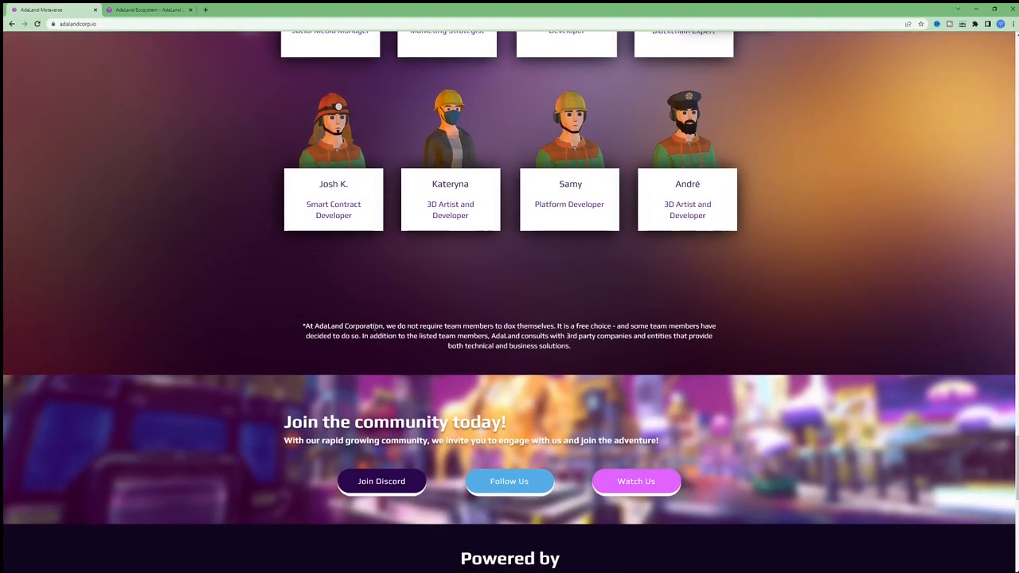
Highlight the team anonymity disclaimer, clear it, and return to the AdaLand Library tab
{"action": "left_click_drag", "start_coordinate": [303, 325], "coordinate": [570, 345]}
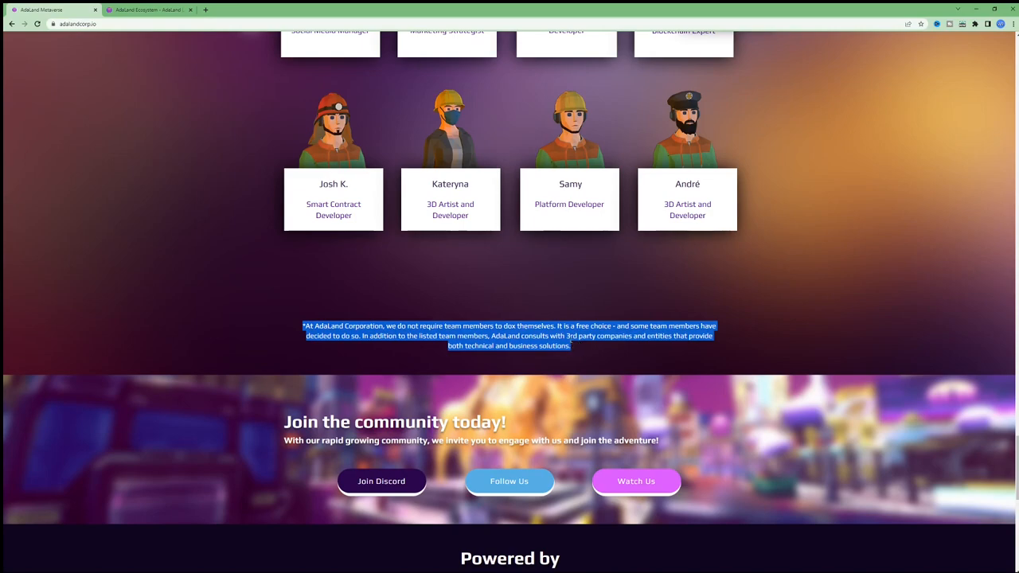
{"action": "scroll", "scroll_direction": "down", "scroll_amount": 3}
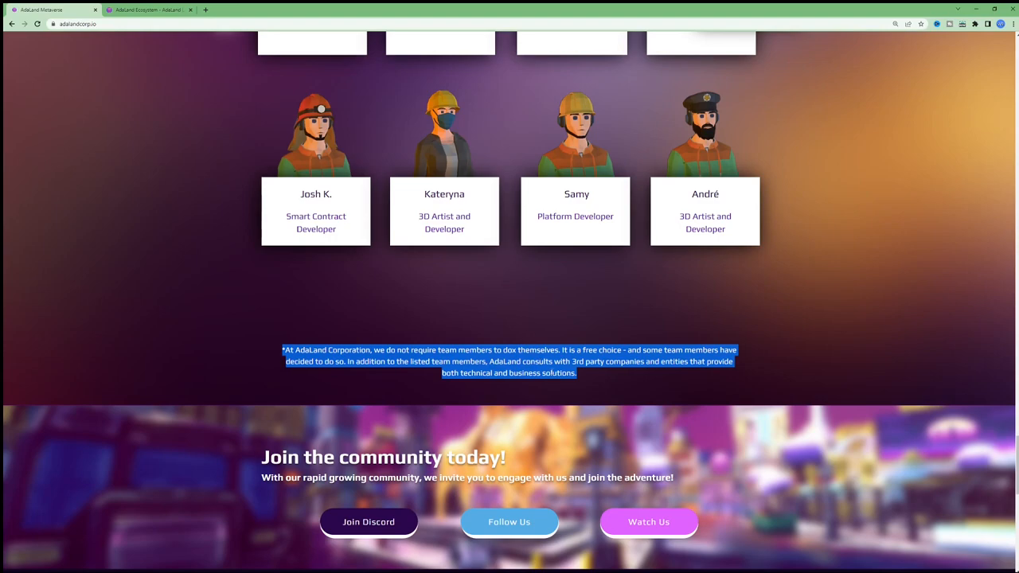
{"action": "left_click", "coordinate": [605, 373]}
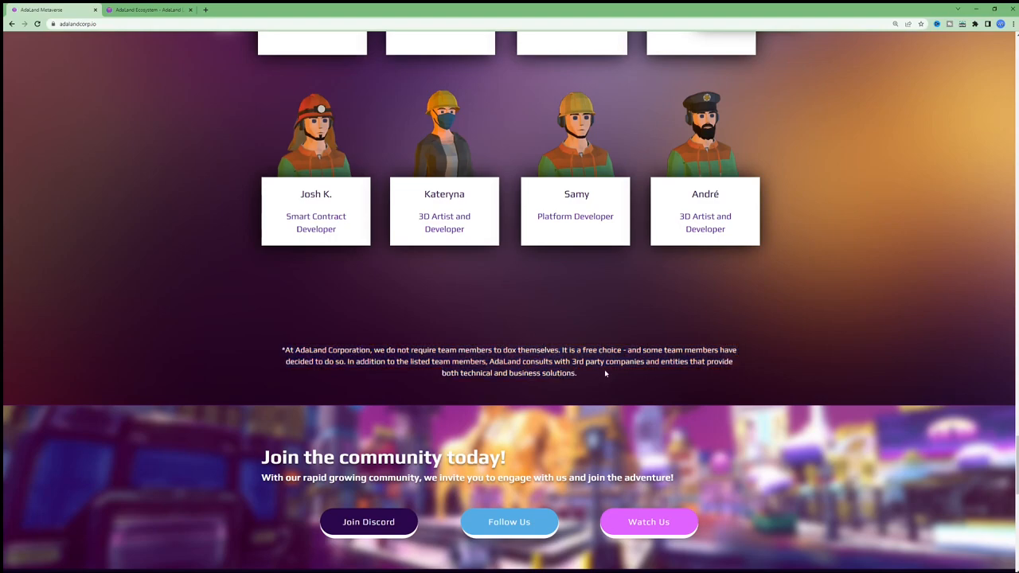
{"action": "mouse_move", "coordinate": [175, 24]}
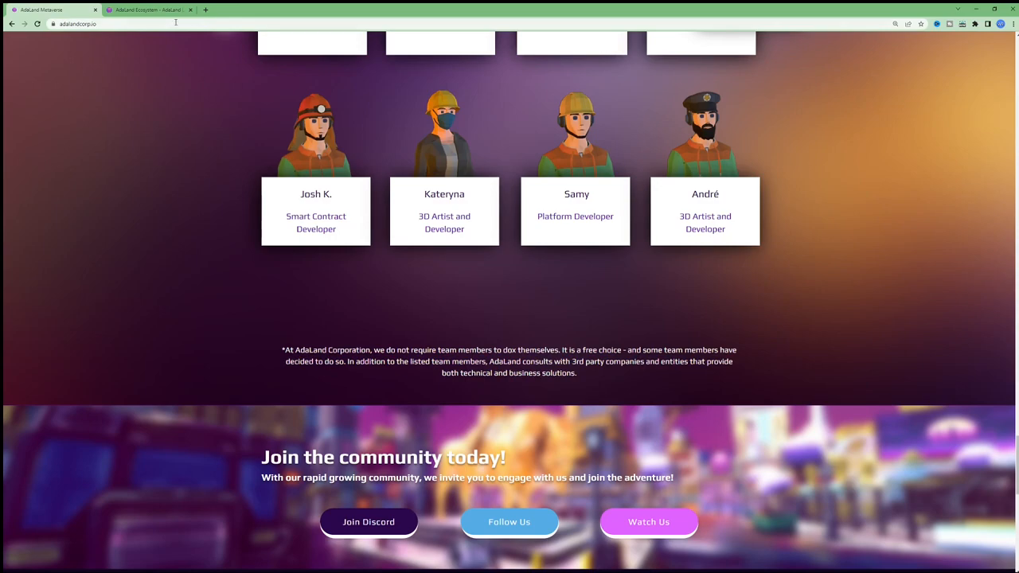
{"action": "left_click", "coordinate": [151, 10]}
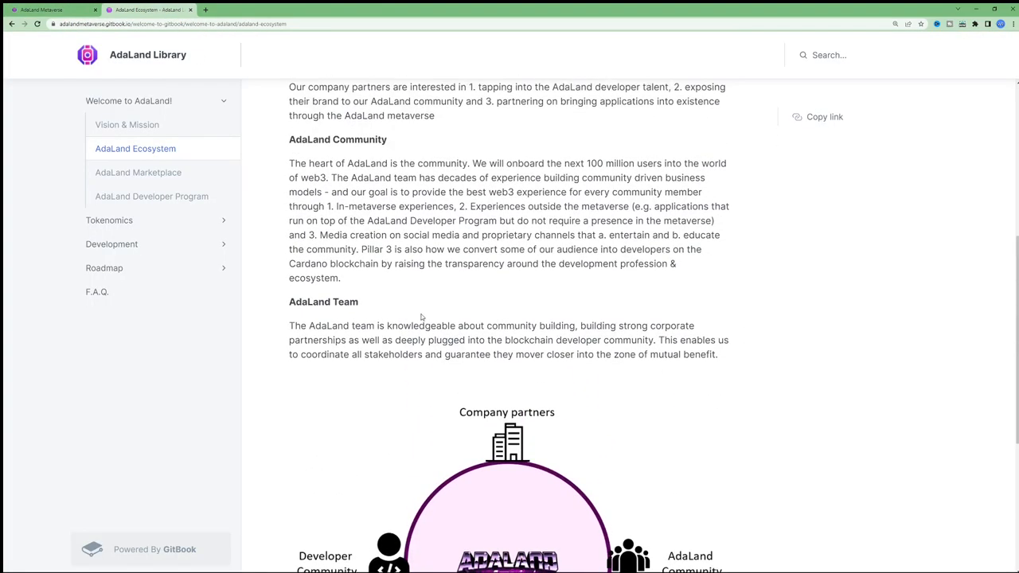
{"action": "scroll", "scroll_direction": "up", "scroll_amount": 3}
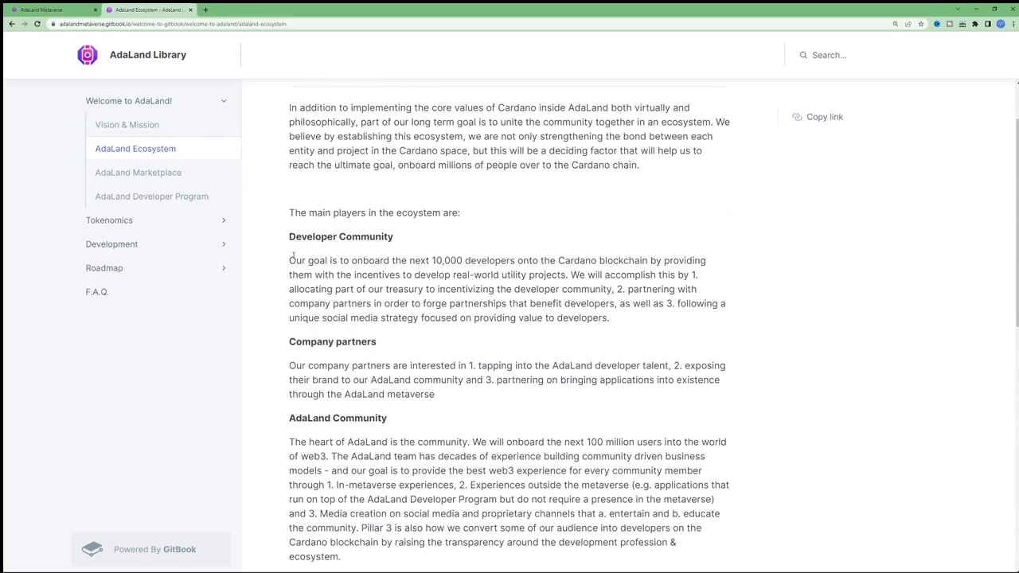
{"action": "left_click_drag", "start_coordinate": [290, 261], "coordinate": [597, 262]}
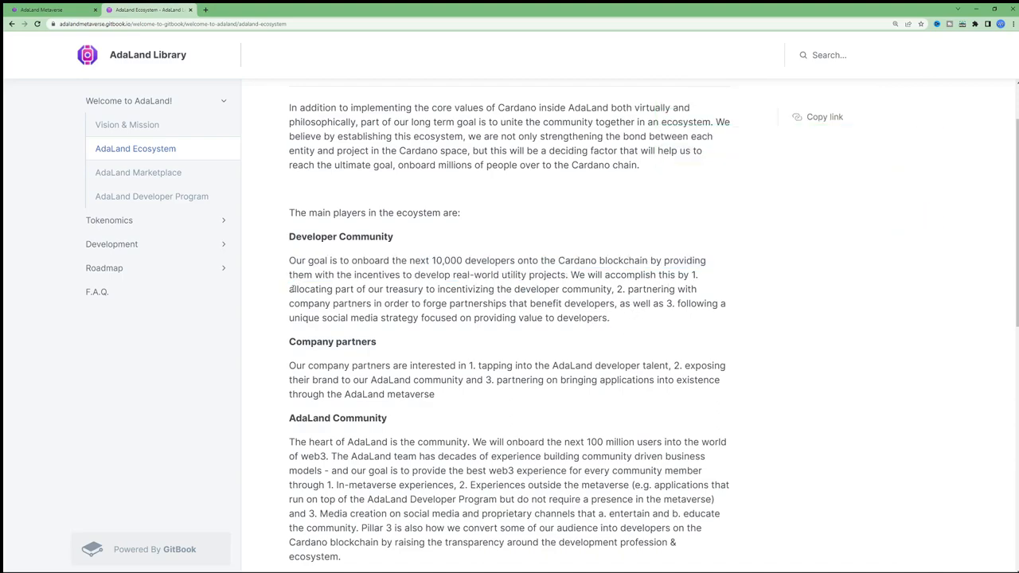
{"action": "left_click_drag", "start_coordinate": [290, 290], "coordinate": [614, 290]}
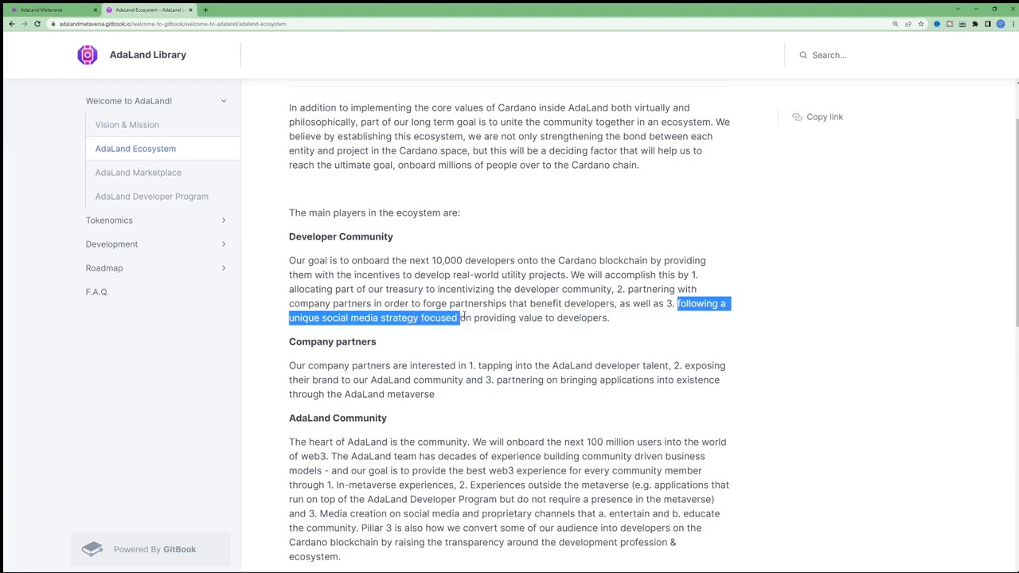
{"action": "left_click", "coordinate": [582, 336]}
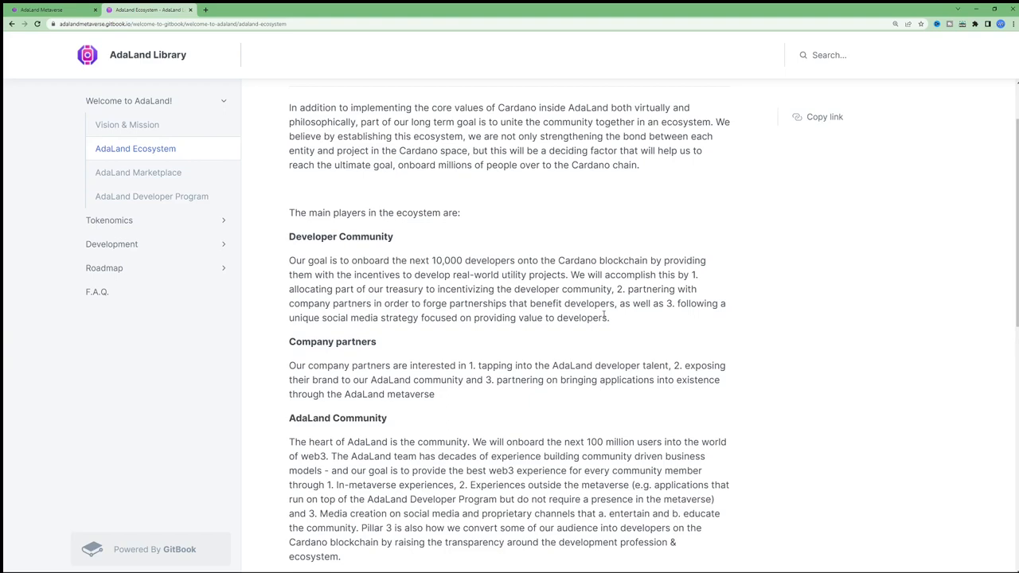
{"action": "mouse_move", "coordinate": [605, 298]}
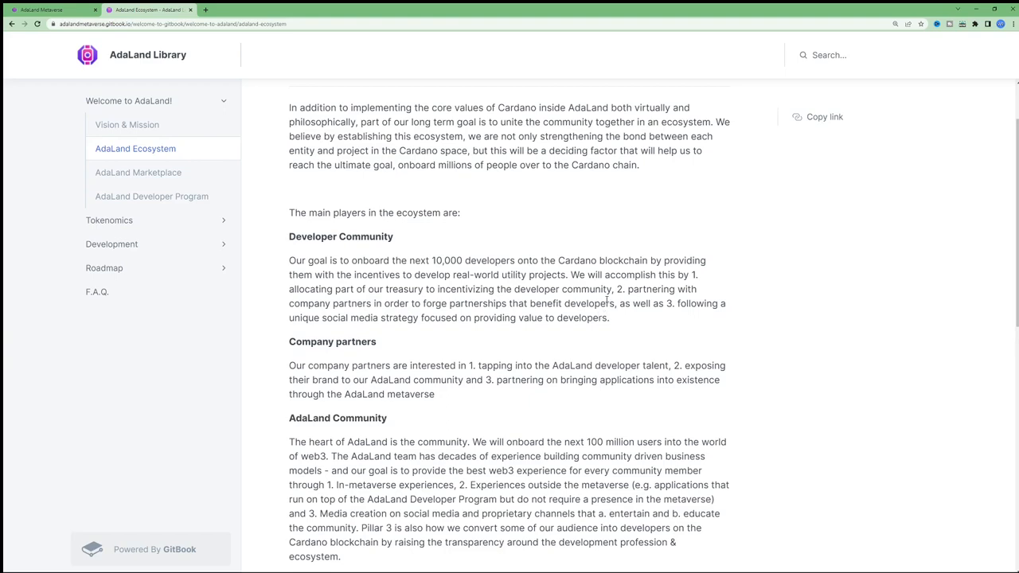
{"action": "mouse_move", "coordinate": [612, 338]}
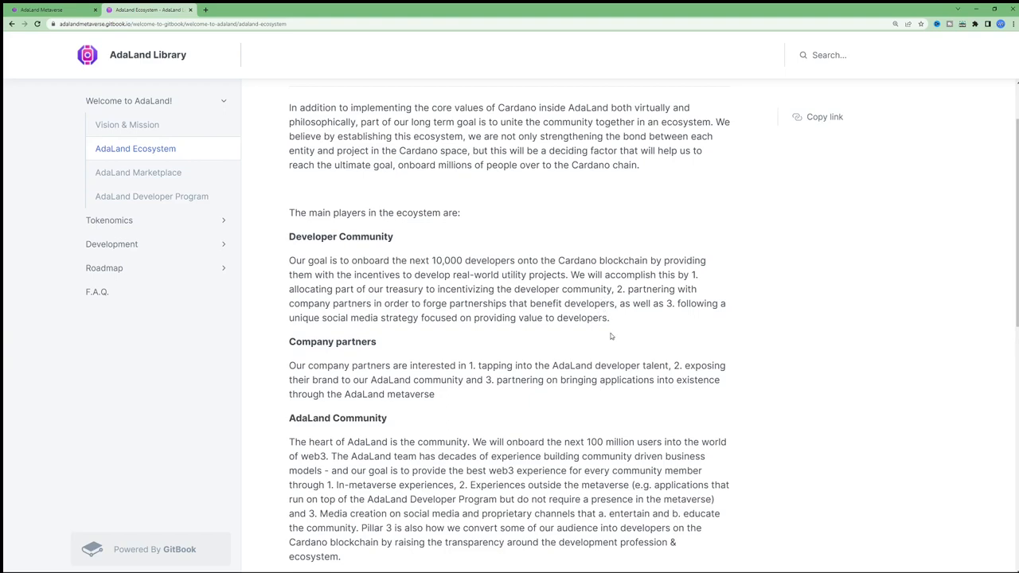
{"action": "scroll", "scroll_direction": "down", "scroll_amount": 3}
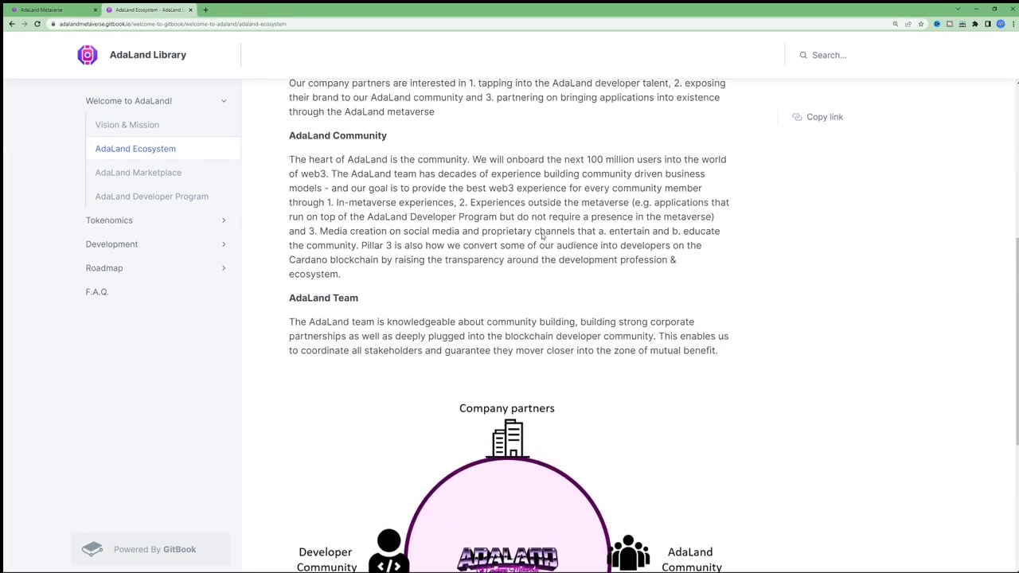
{"action": "scroll", "scroll_direction": "up", "scroll_amount": 3}
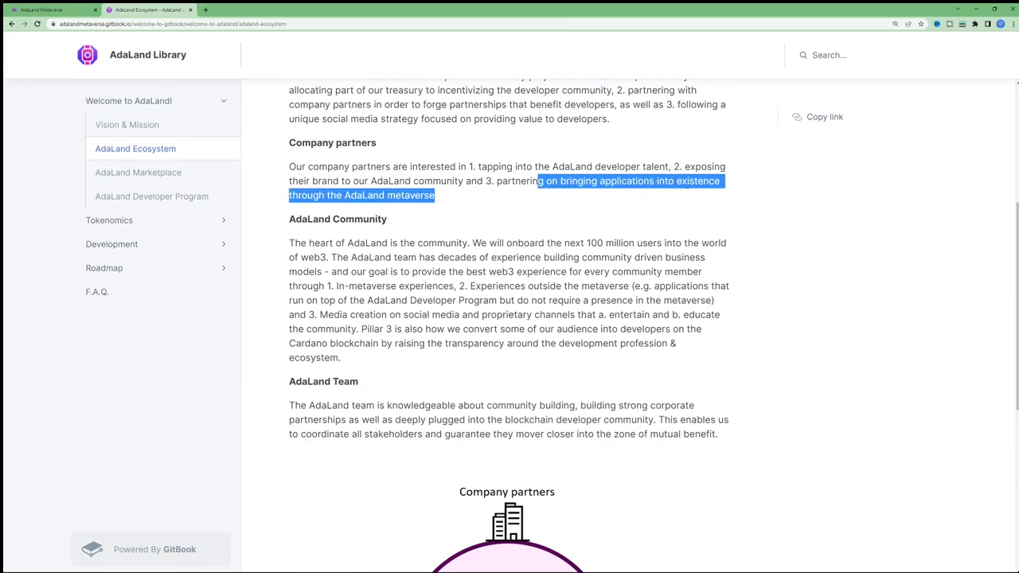
{"action": "scroll", "scroll_direction": "down", "scroll_amount": 3}
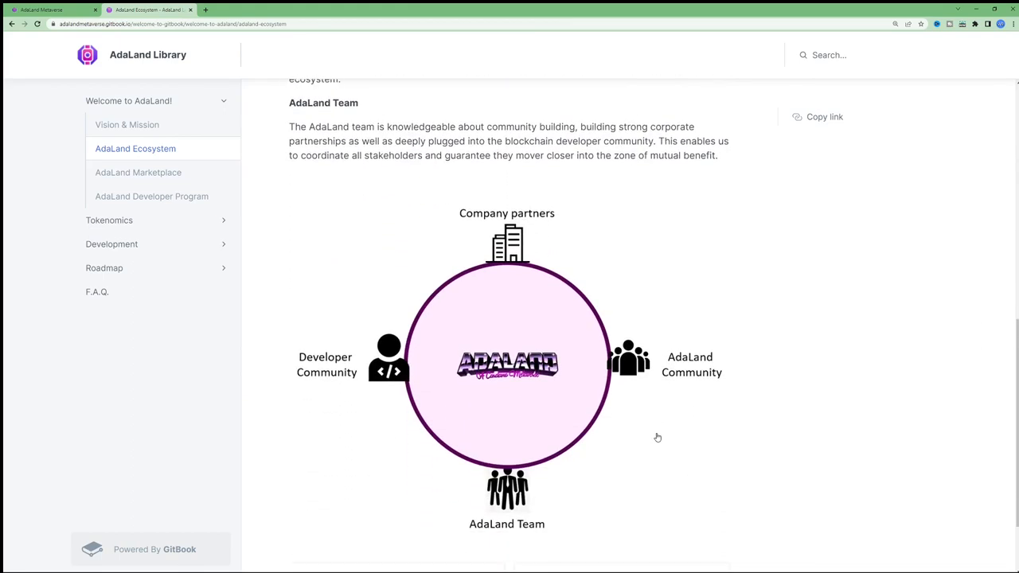
{"action": "mouse_move", "coordinate": [697, 417]}
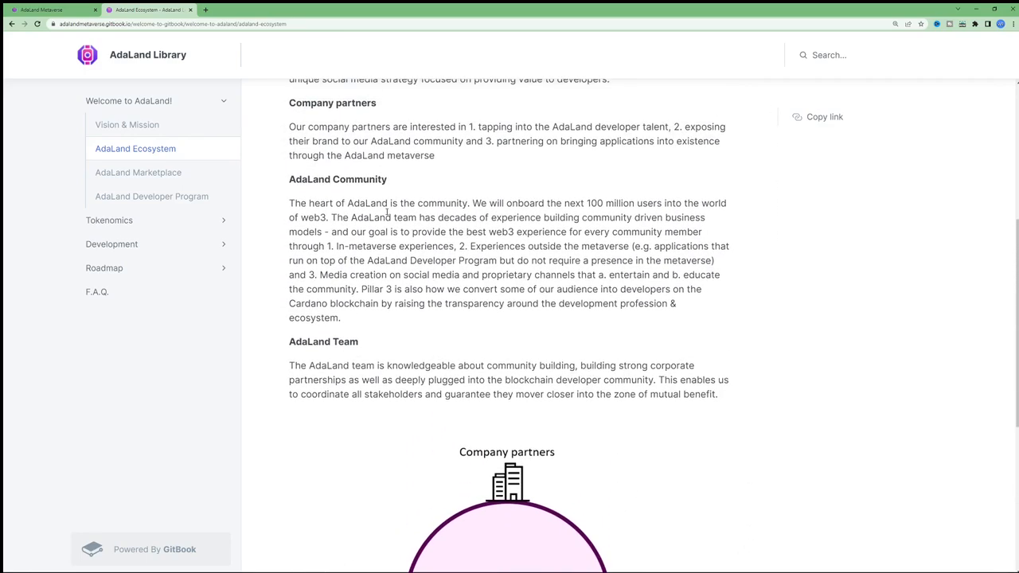
{"action": "mouse_move", "coordinate": [468, 205]}
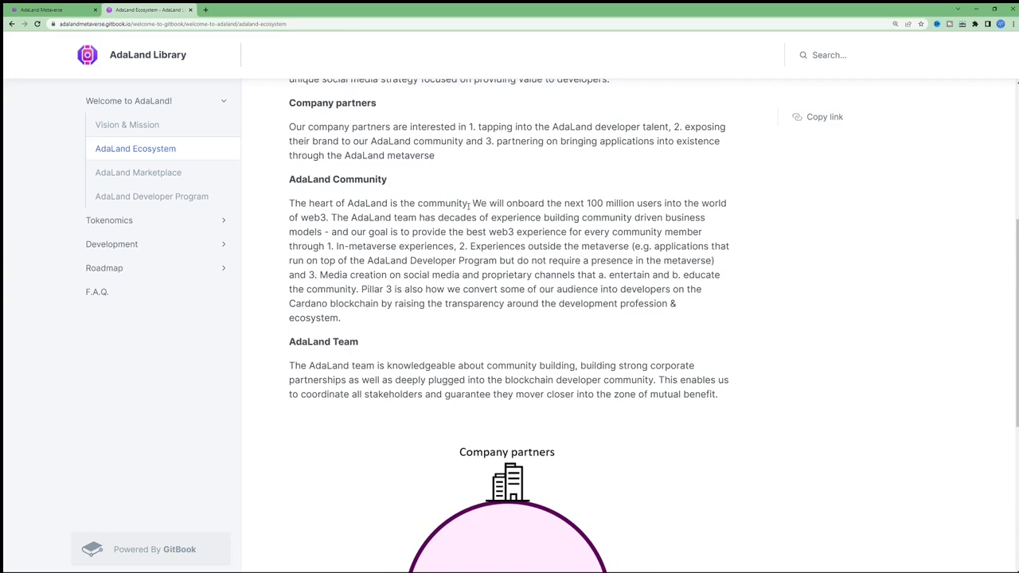
{"action": "left_click_drag", "start_coordinate": [471, 203], "coordinate": [726, 204]}
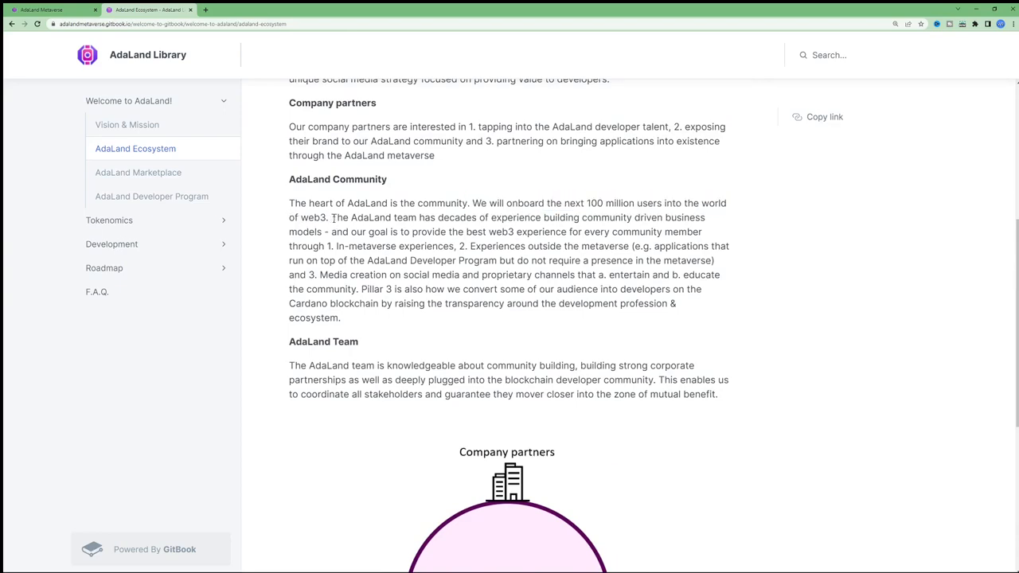
{"action": "left_click_drag", "start_coordinate": [331, 216], "coordinate": [695, 217]}
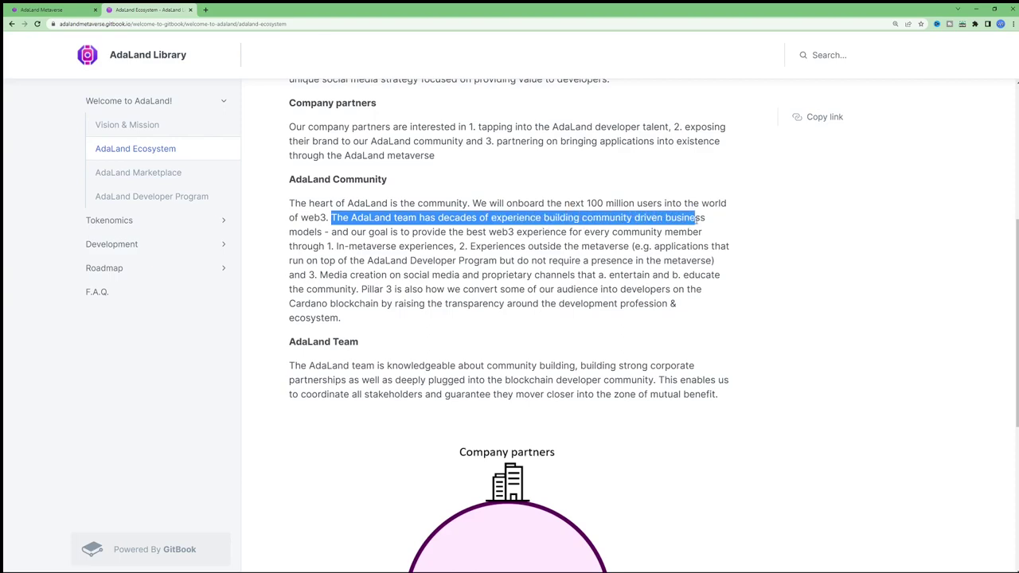
{"action": "left_click", "coordinate": [374, 246]}
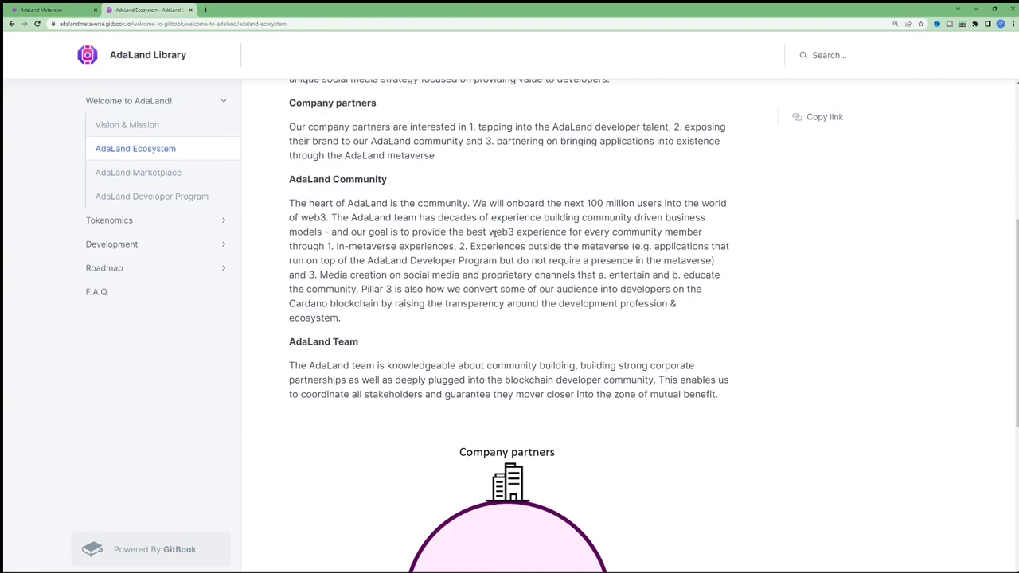
{"action": "left_click_drag", "start_coordinate": [490, 232], "coordinate": [694, 232]}
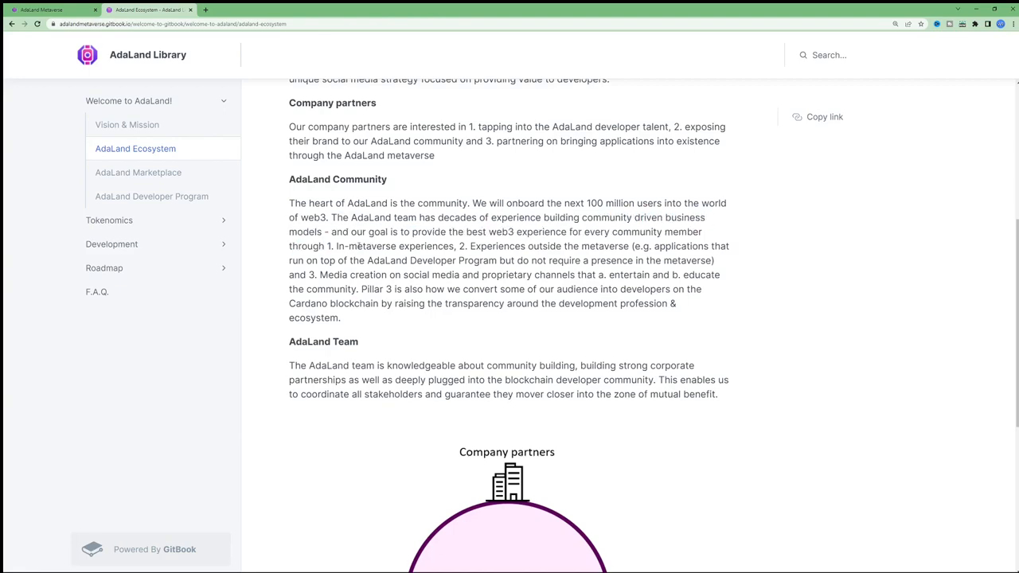
{"action": "left_click_drag", "start_coordinate": [494, 246], "coordinate": [567, 245]}
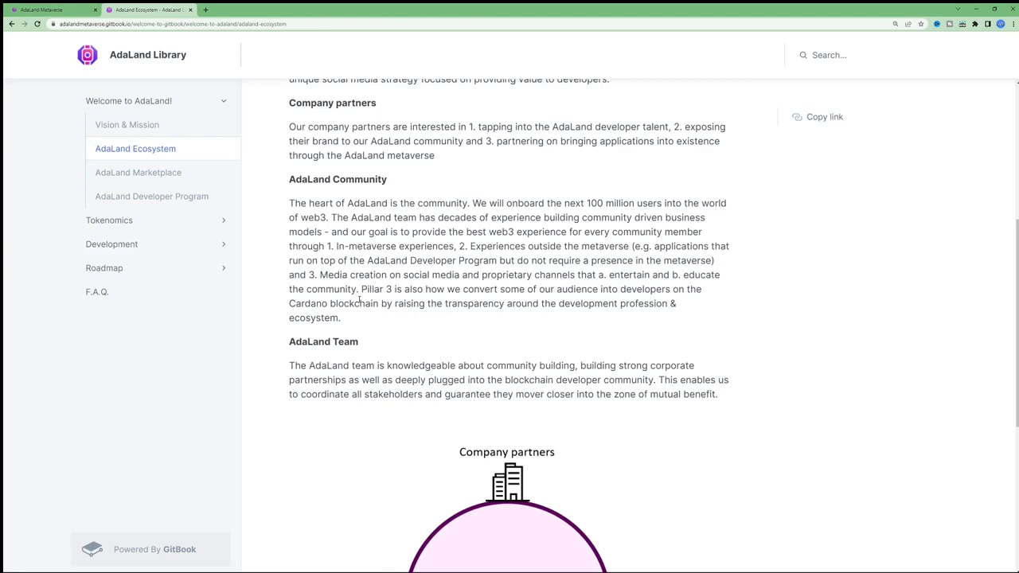
{"action": "mouse_move", "coordinate": [368, 301]}
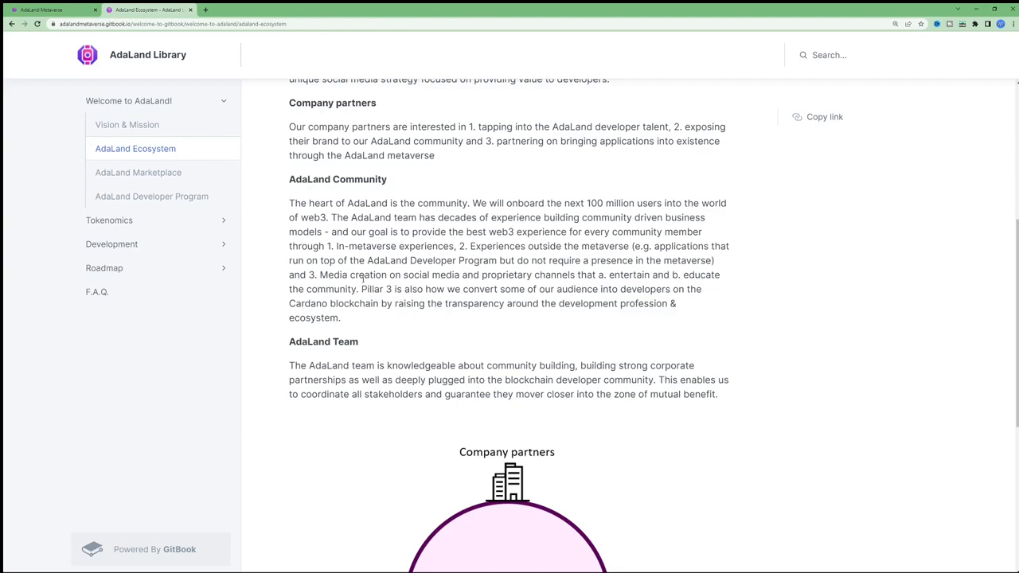
Navigate via the Tokenomics sidebar to Governance and then the Governance token $ALFA page
{"action": "left_click", "coordinate": [108, 219]}
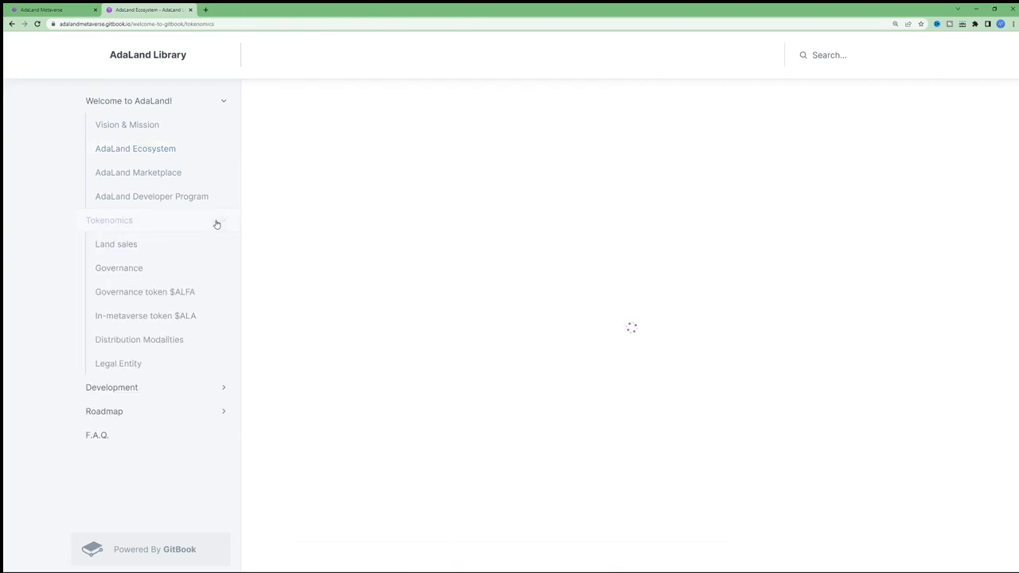
{"action": "left_click", "coordinate": [108, 220]}
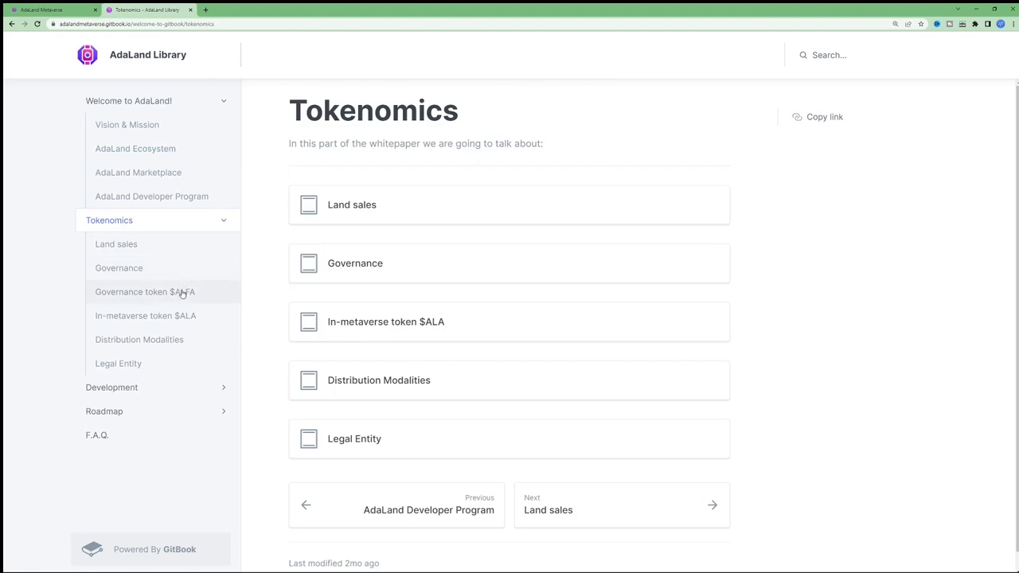
{"action": "left_click", "coordinate": [118, 267]}
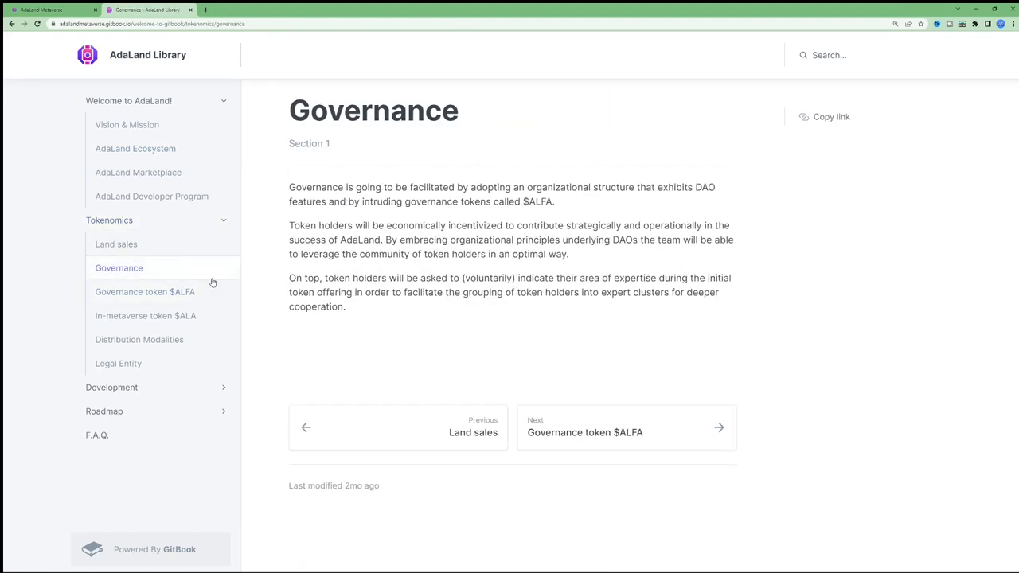
{"action": "left_click", "coordinate": [145, 292]}
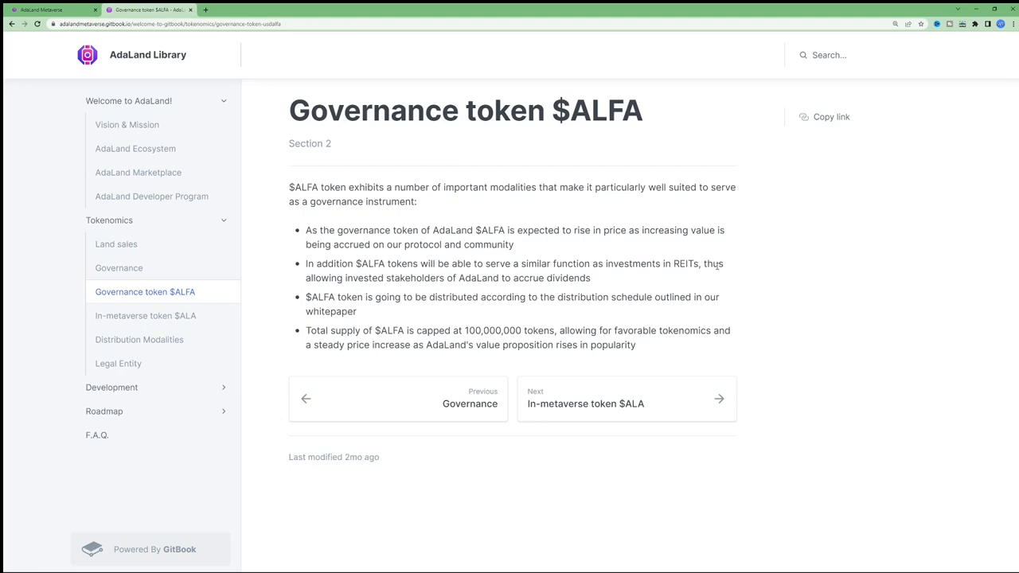
{"action": "mouse_move", "coordinate": [494, 277]}
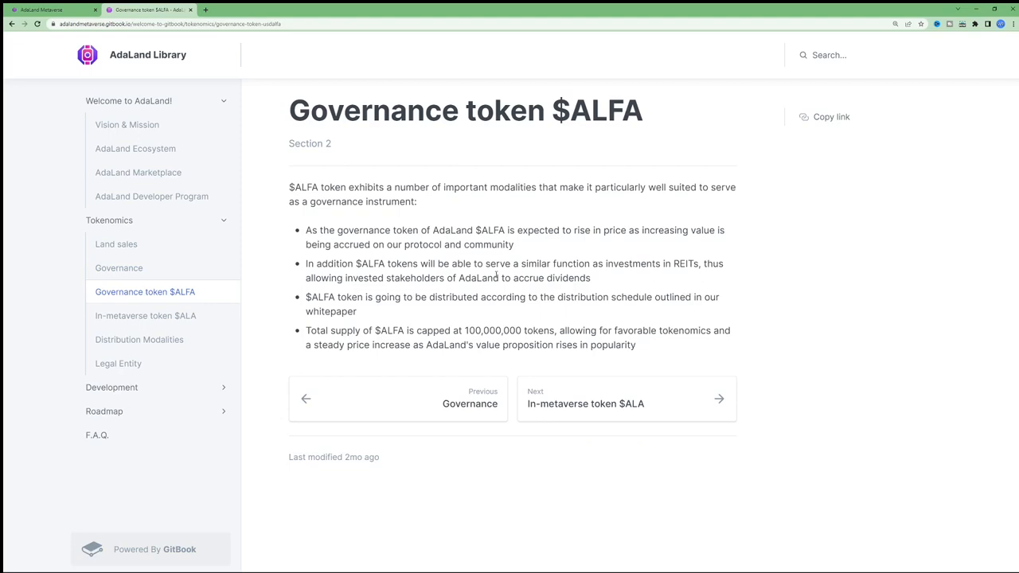
{"action": "mouse_move", "coordinate": [602, 298]}
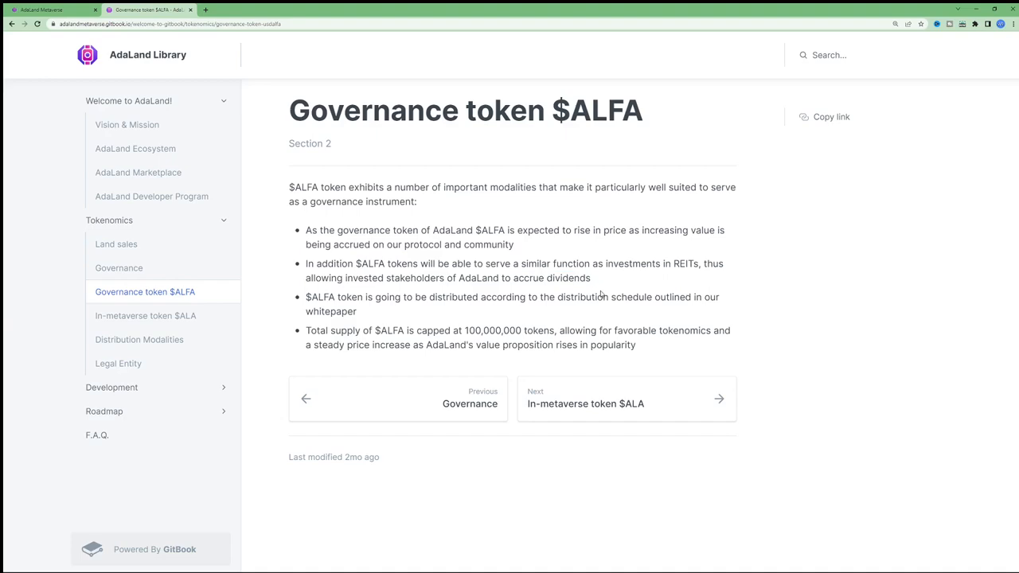
{"action": "mouse_move", "coordinate": [570, 303]}
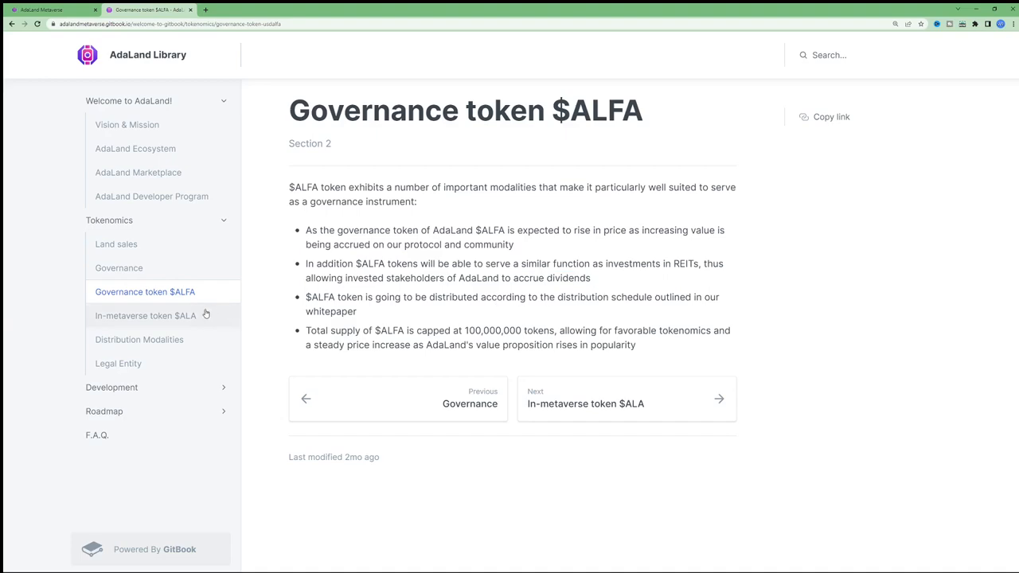
Highlight the 100,000,000 supply cap and value-proposition phrase, then go to In-metaverse token $ALA
{"action": "left_click_drag", "start_coordinate": [456, 329], "coordinate": [583, 329]}
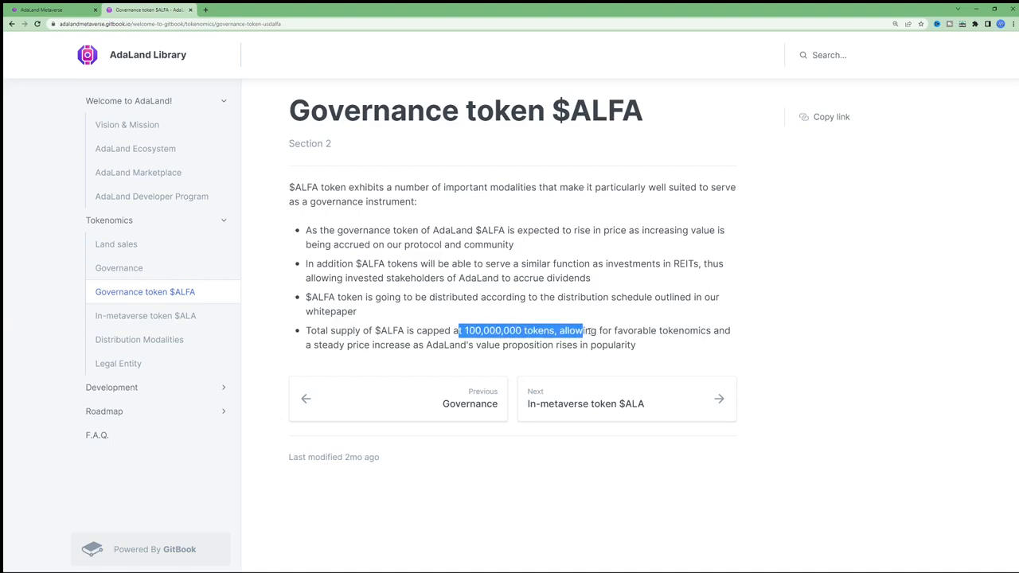
{"action": "left_click", "coordinate": [541, 347]}
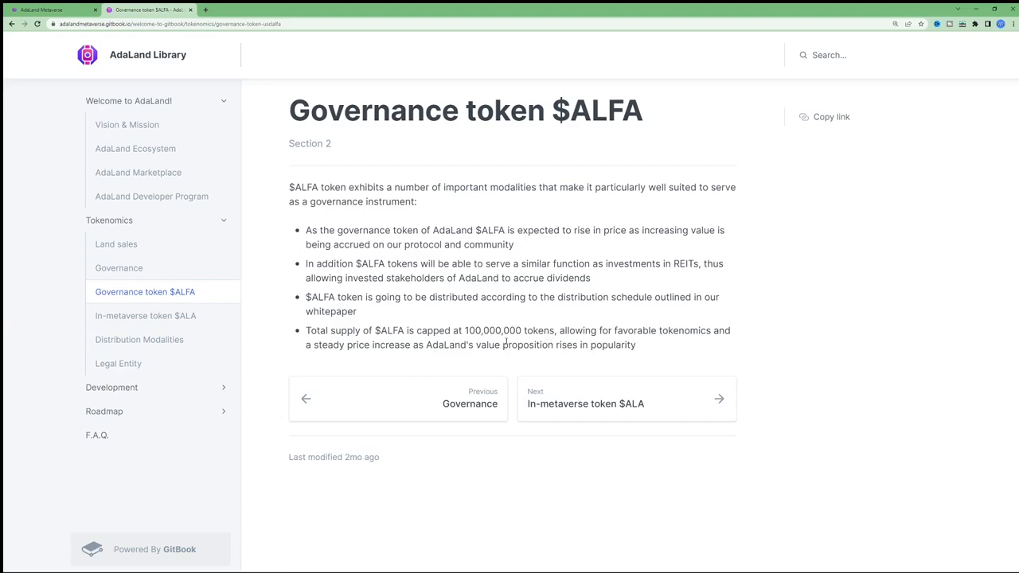
{"action": "left_click_drag", "start_coordinate": [382, 344], "coordinate": [530, 344]}
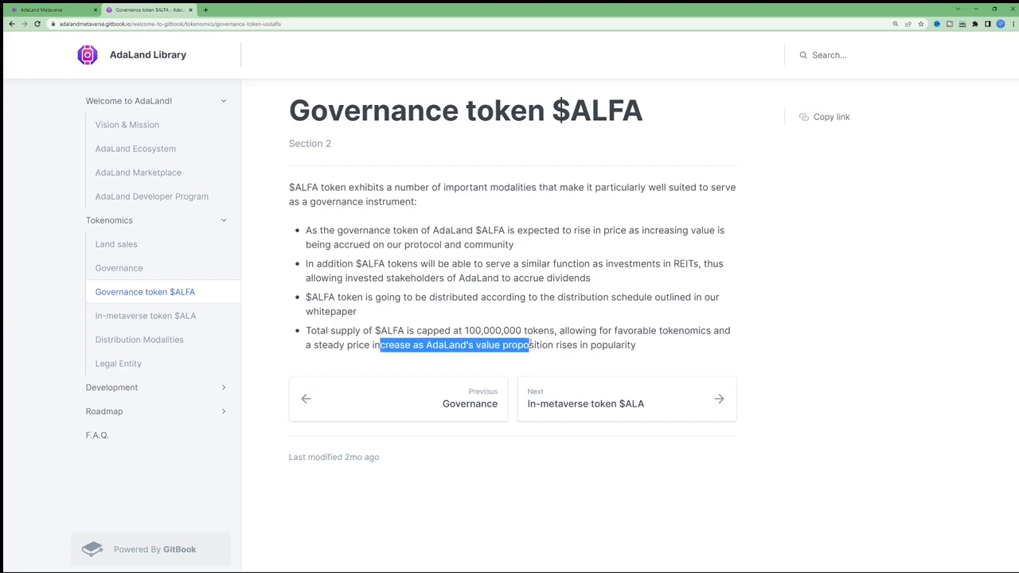
{"action": "left_click", "coordinate": [430, 344]}
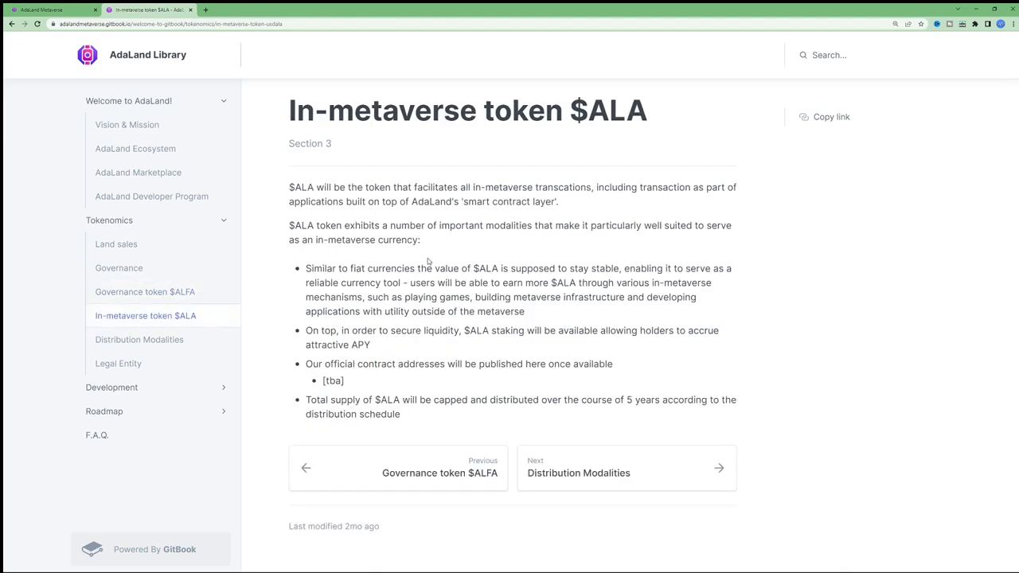
{"action": "mouse_move", "coordinate": [357, 212]}
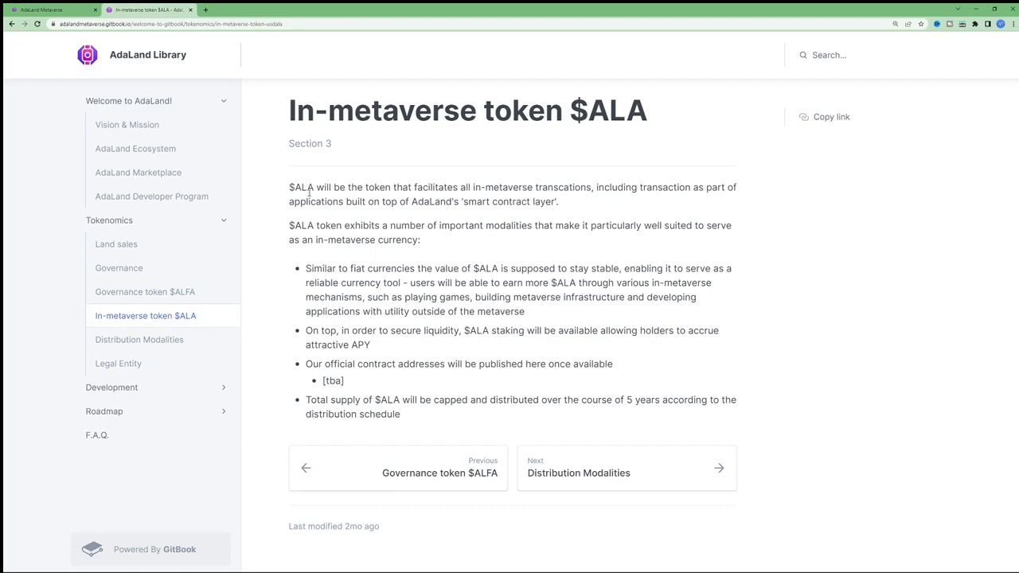
{"action": "left_click_drag", "start_coordinate": [311, 268], "coordinate": [460, 267]}
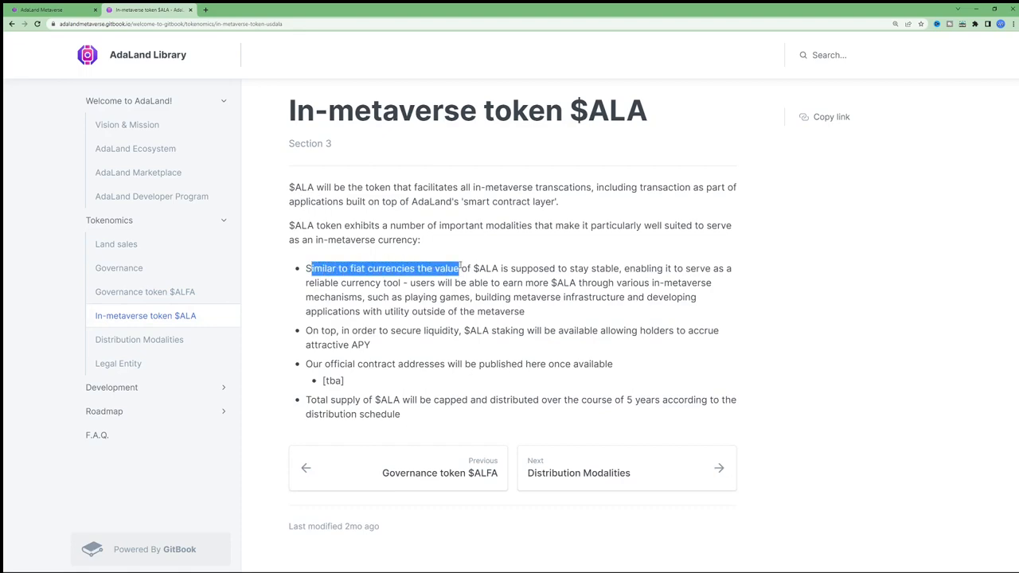
{"action": "left_click", "coordinate": [596, 271]}
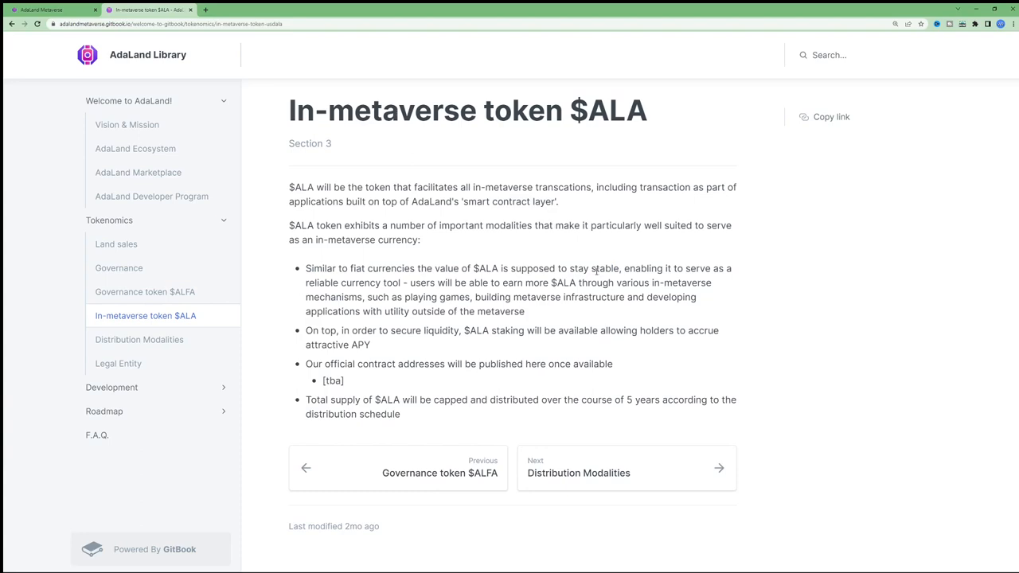
{"action": "mouse_move", "coordinate": [571, 274]}
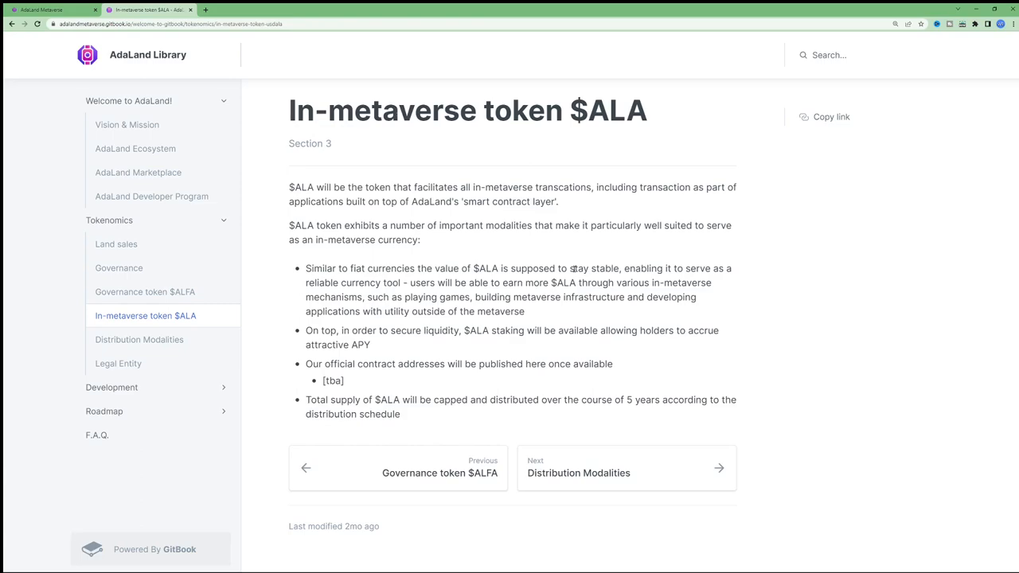
Open Distribution Modalities and scroll down to the Distribution of $ALFA pie chart
{"action": "left_click", "coordinate": [140, 339]}
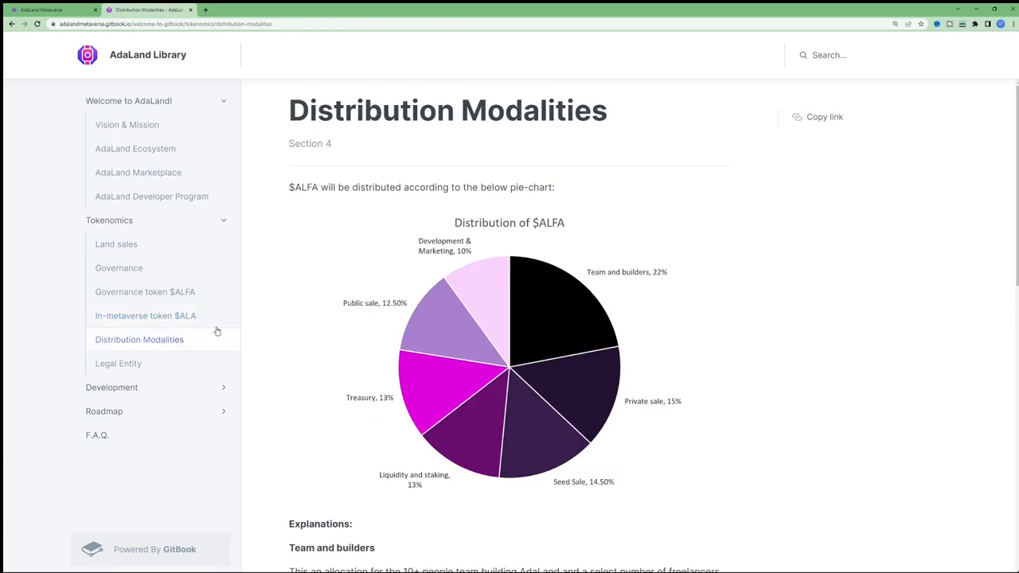
{"action": "scroll", "scroll_direction": "down", "scroll_amount": 3}
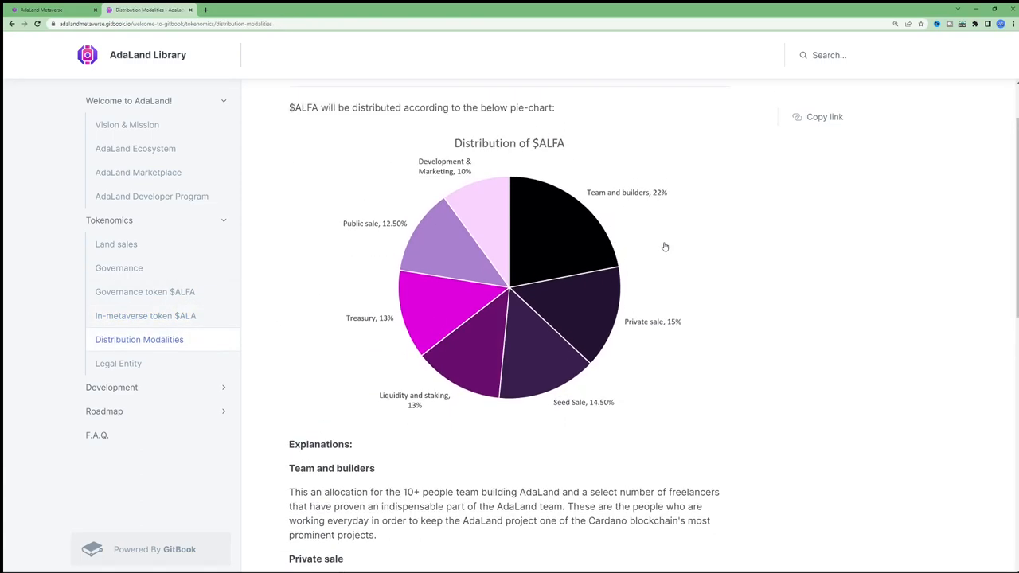
{"action": "mouse_move", "coordinate": [602, 378]}
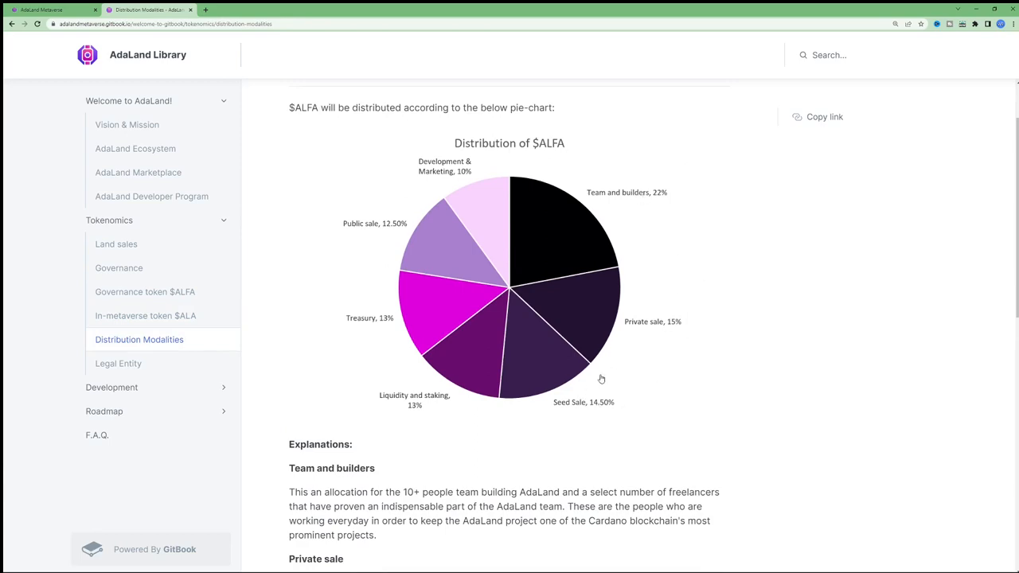
{"action": "mouse_move", "coordinate": [615, 298]}
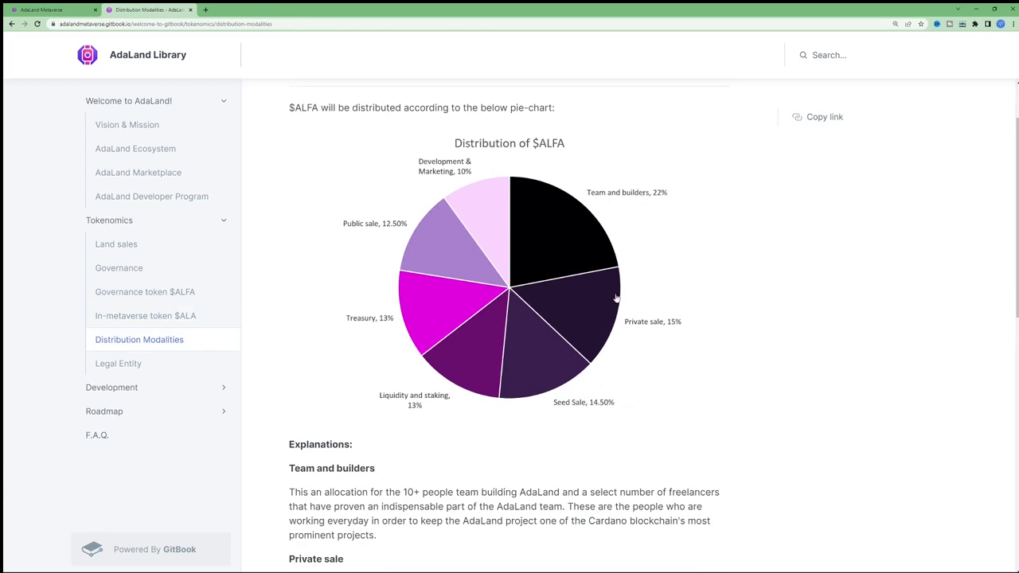
{"action": "mouse_move", "coordinate": [692, 360]}
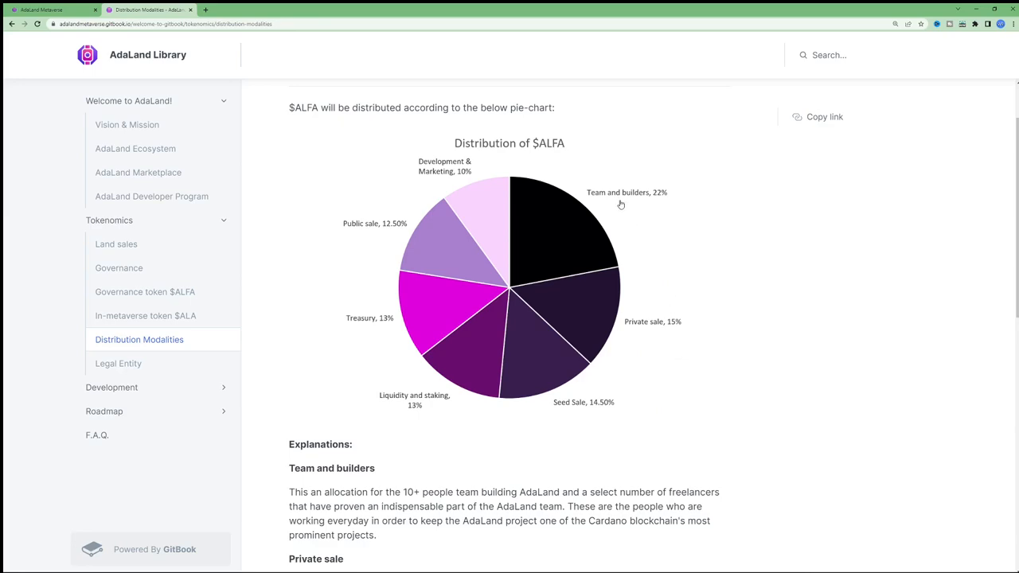
{"action": "mouse_move", "coordinate": [644, 365]}
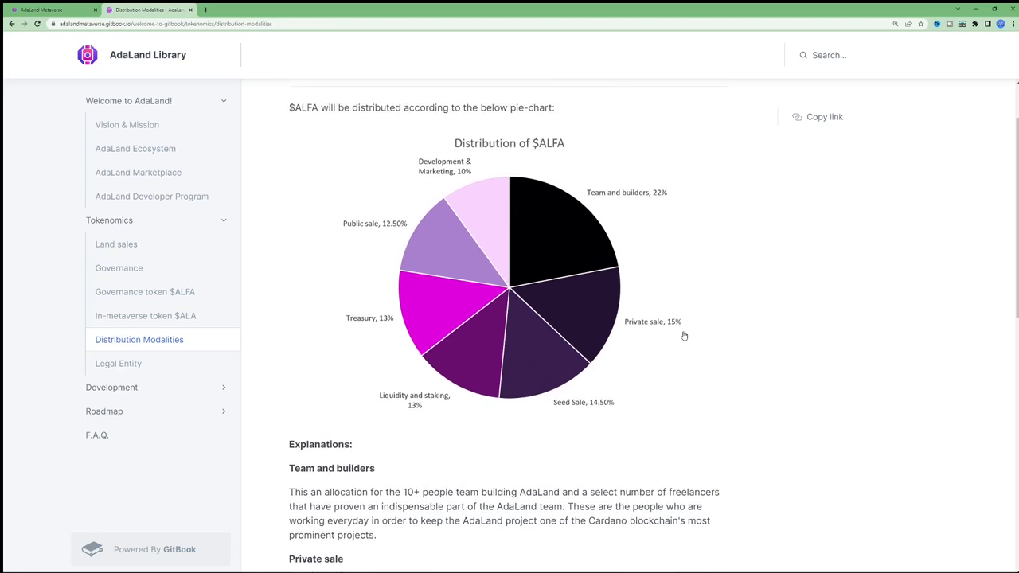
{"action": "mouse_move", "coordinate": [681, 335]}
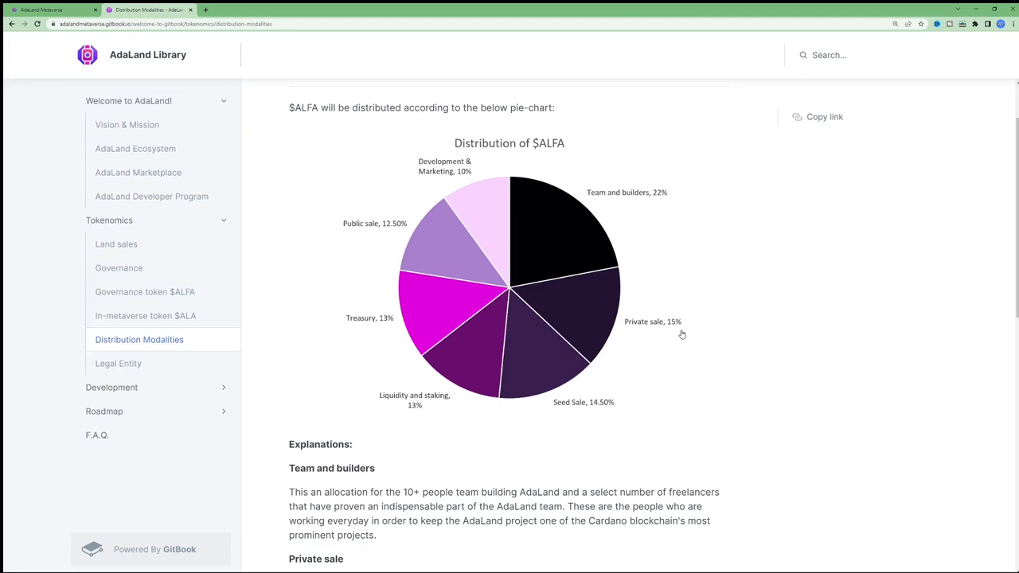
{"action": "mouse_move", "coordinate": [672, 357]}
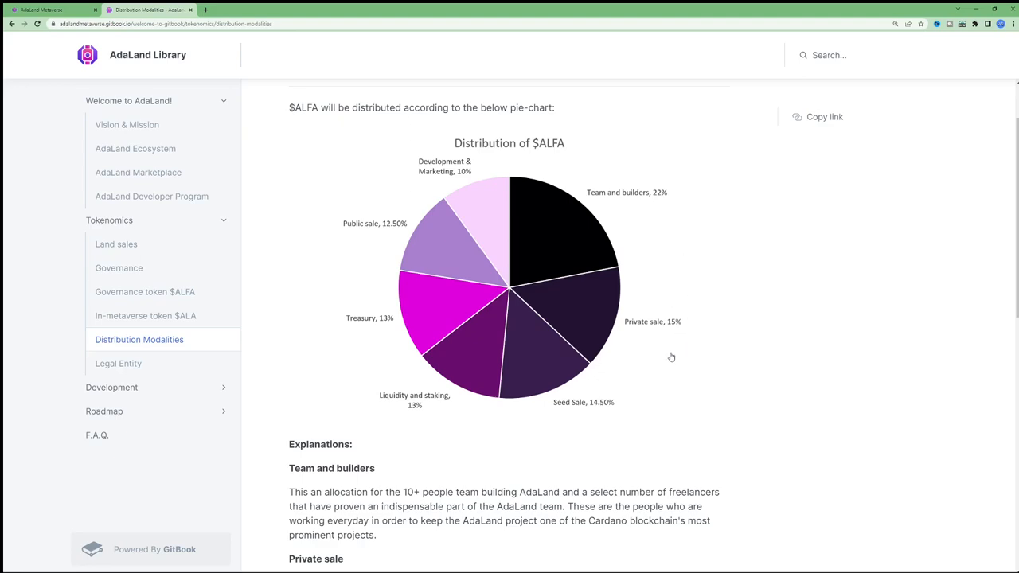
{"action": "mouse_move", "coordinate": [635, 387]}
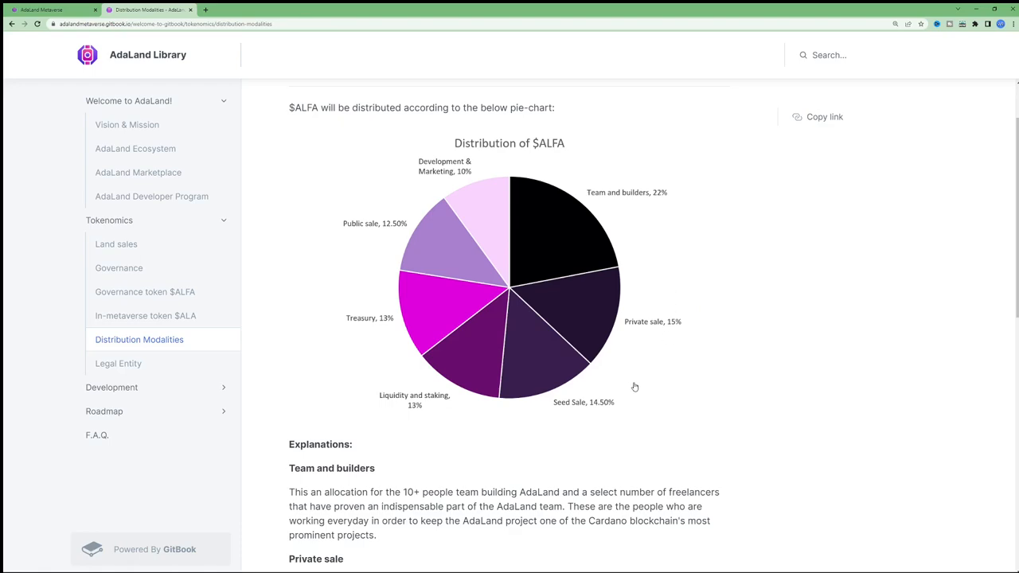
{"action": "mouse_move", "coordinate": [648, 382]}
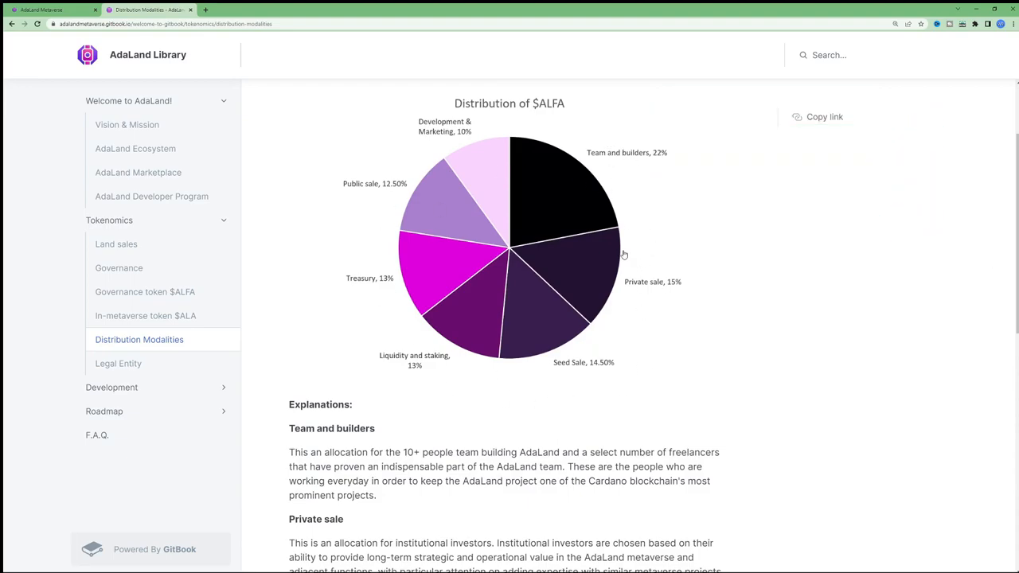
{"action": "scroll", "scroll_direction": "down", "scroll_amount": 3}
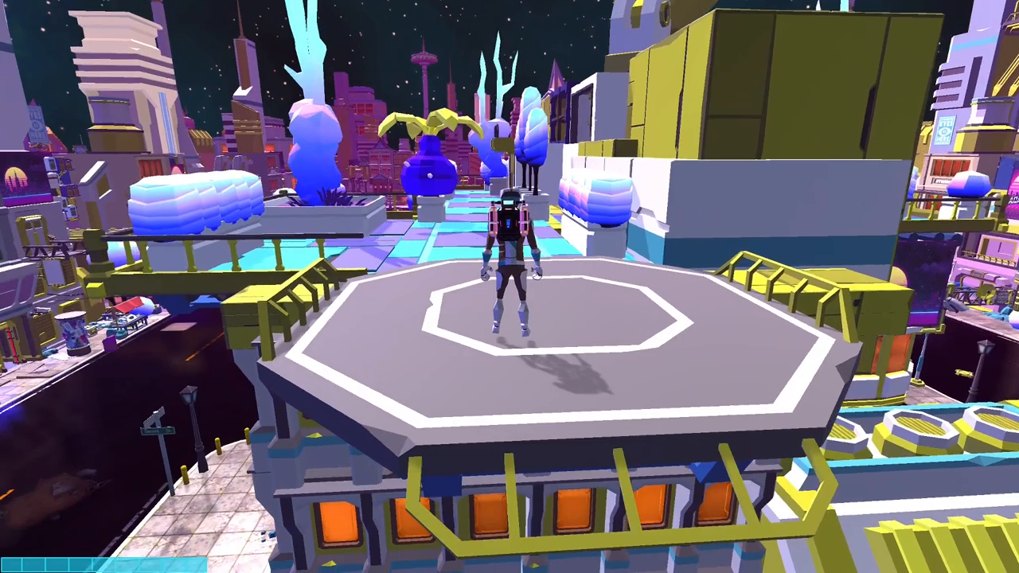
Walk the character off the helipad and along the street past the parked vehicles
{"action": "key", "text": "w"}
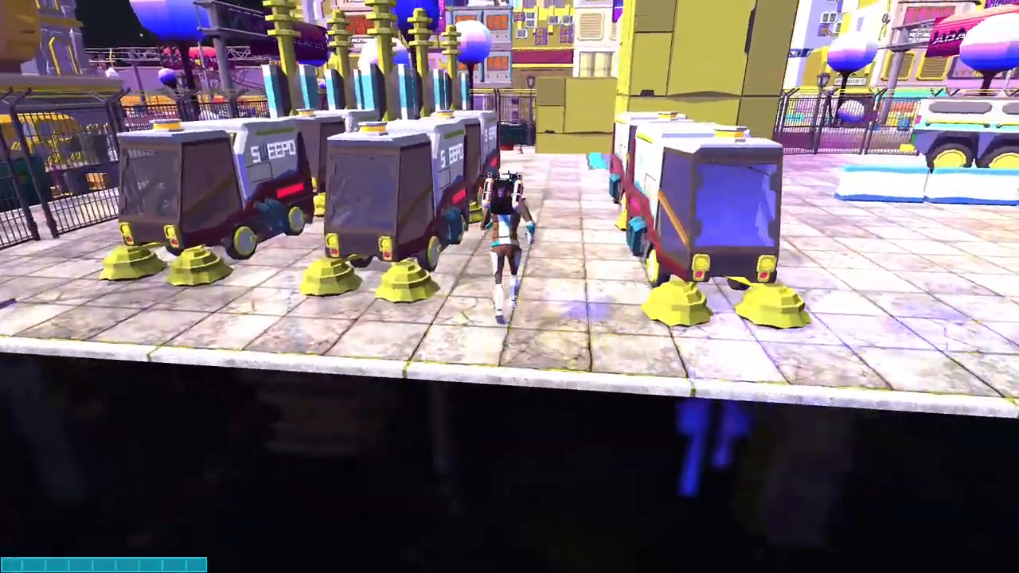
{"action": "key", "text": "w"}
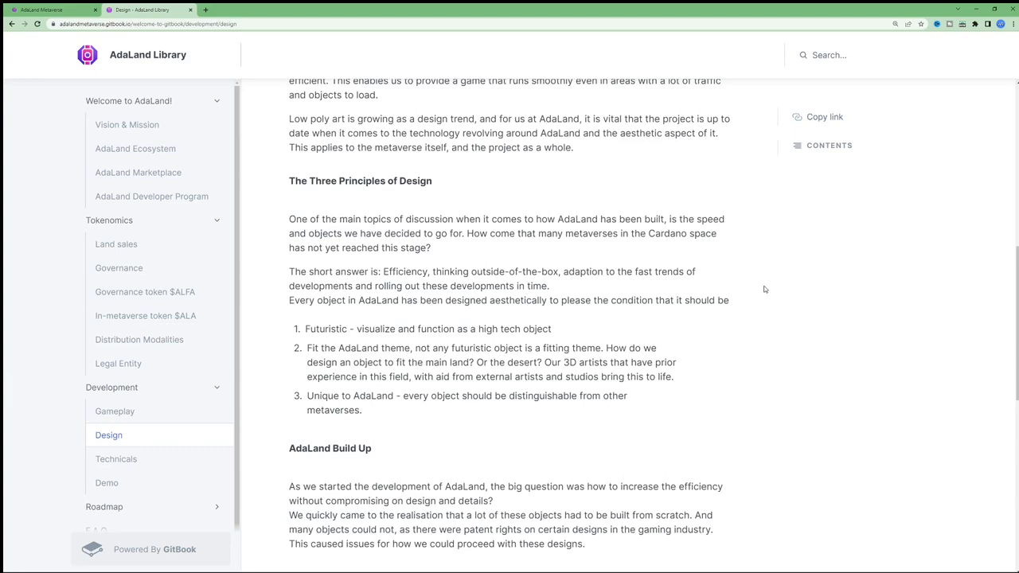
{"action": "mouse_move", "coordinate": [734, 299]}
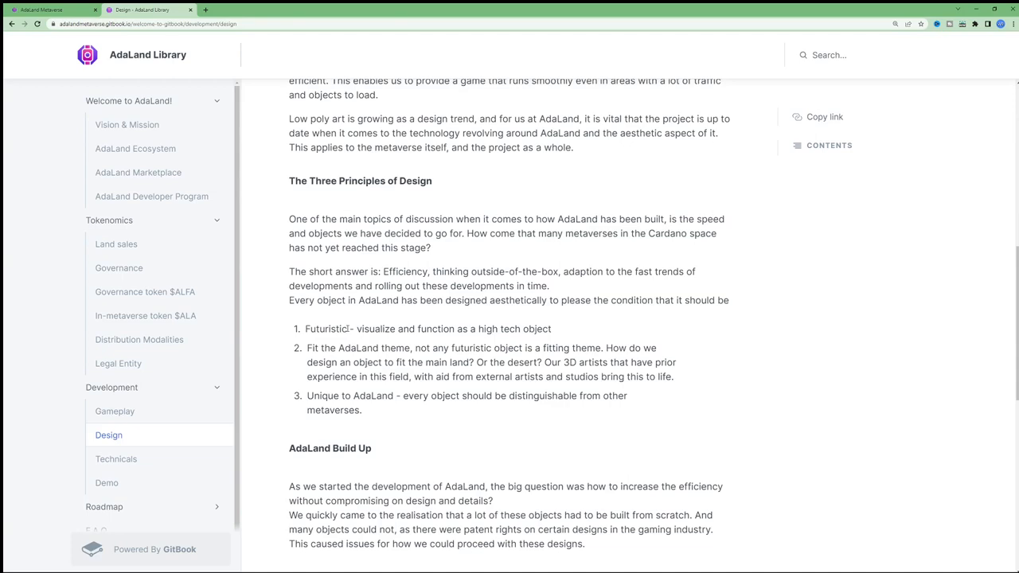
Select a phrase in the Three Principles of Design list on the Design page
{"action": "left_click_drag", "start_coordinate": [309, 347], "coordinate": [365, 347]}
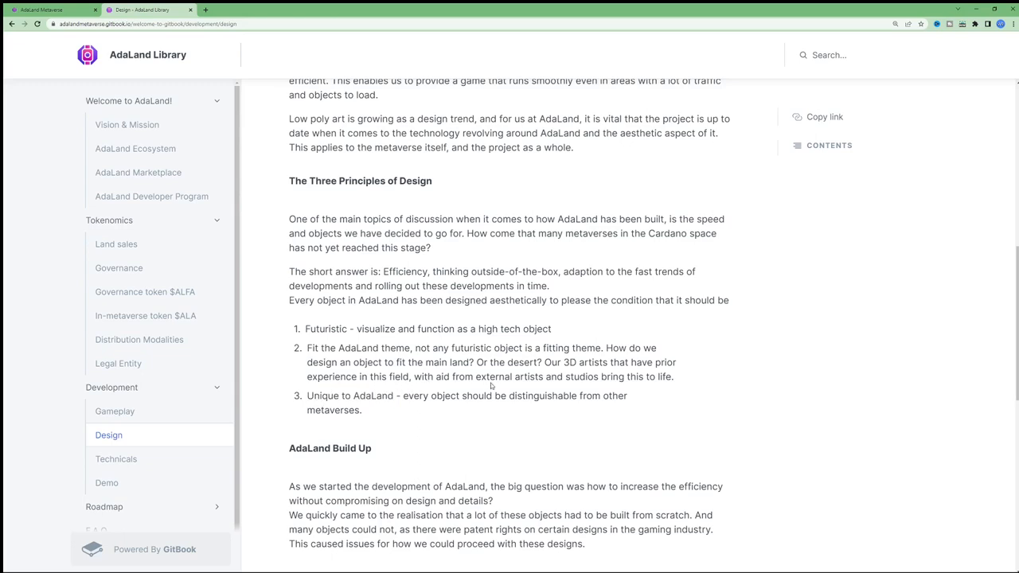
{"action": "mouse_move", "coordinate": [744, 311]}
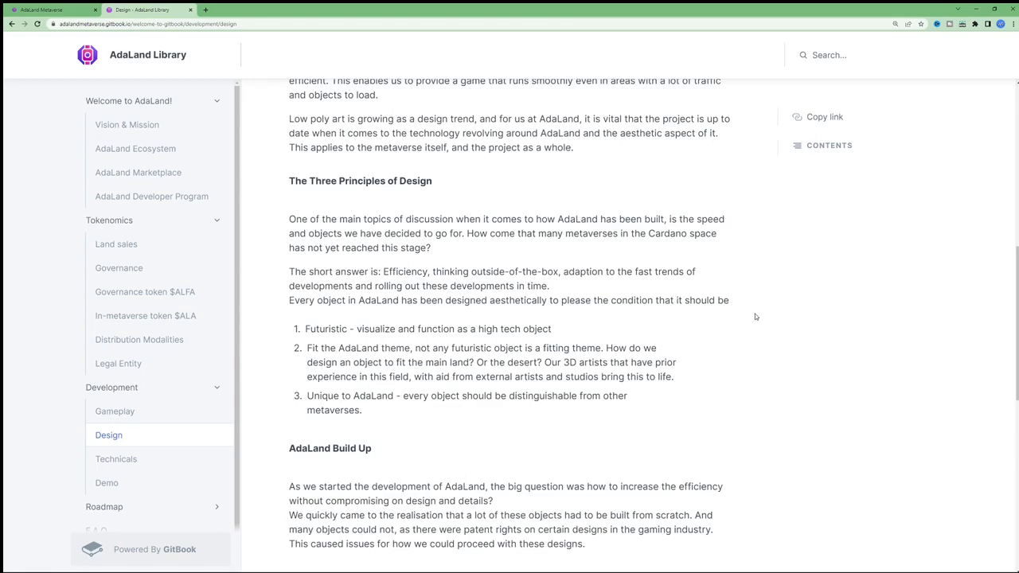
Scroll the Design page to the Objects and Design ratio section and select part of its text
{"action": "scroll", "scroll_direction": "down", "scroll_amount": 3}
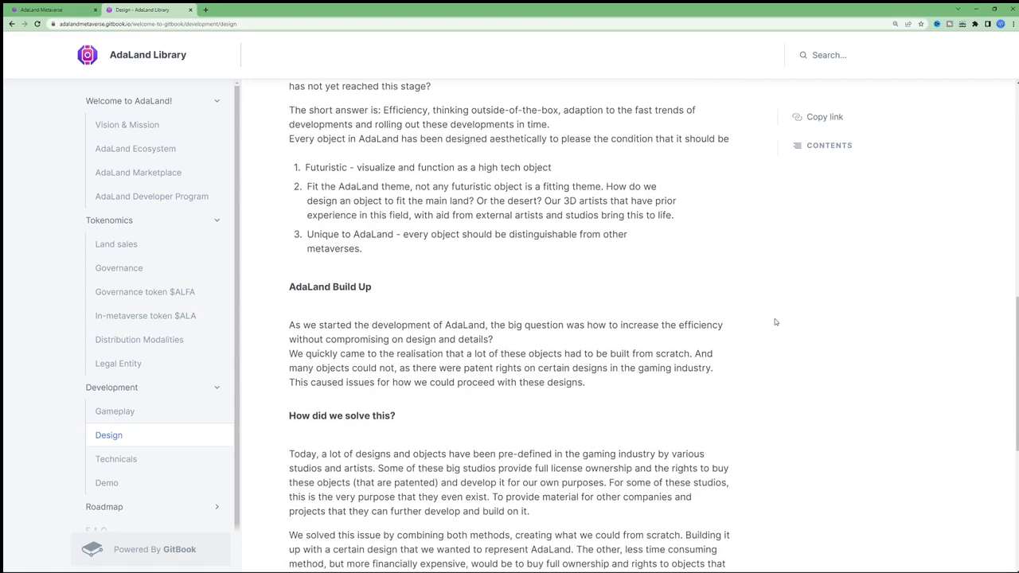
{"action": "scroll", "scroll_direction": "down", "scroll_amount": 3}
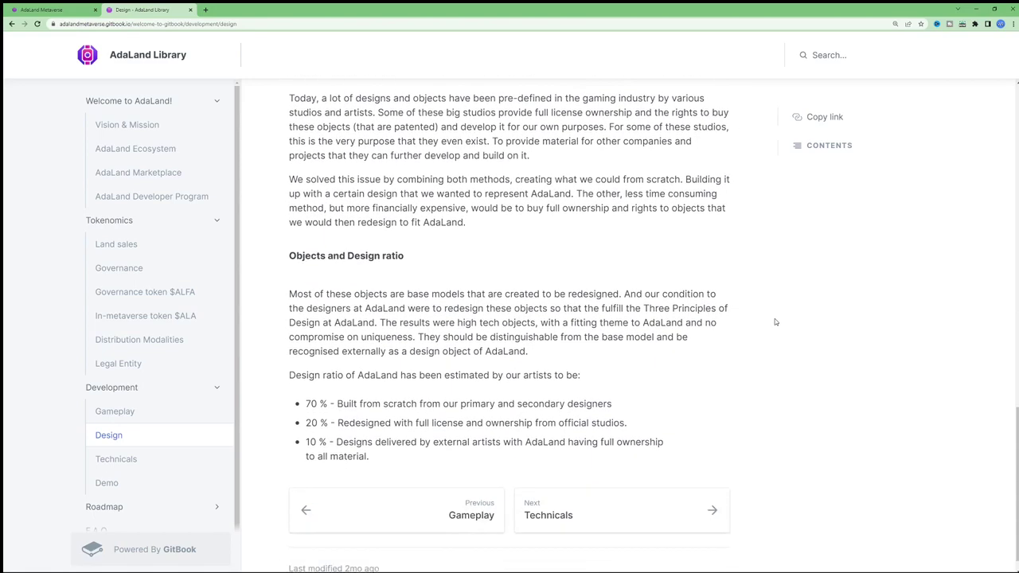
{"action": "scroll", "scroll_direction": "down", "scroll_amount": 3}
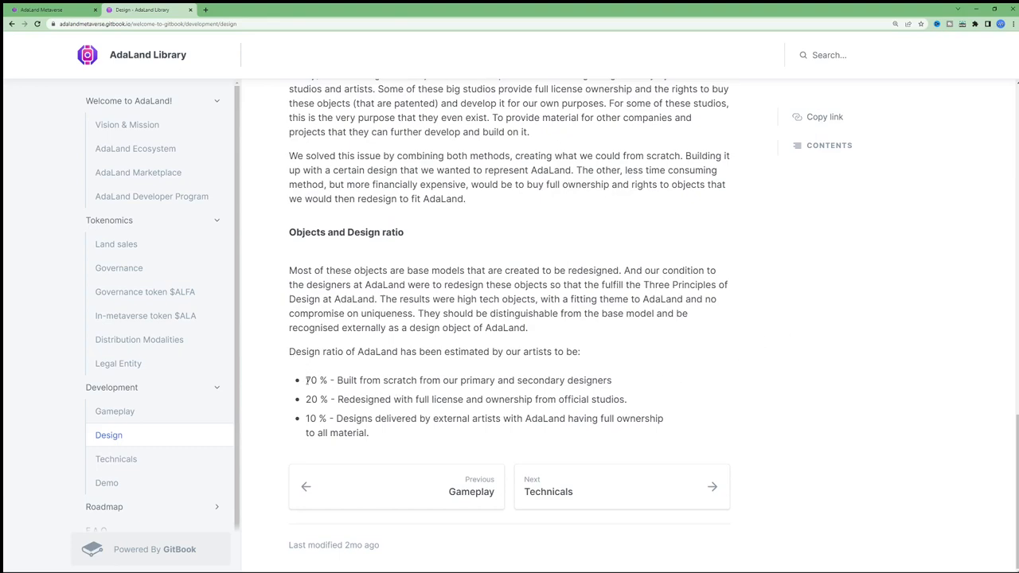
{"action": "mouse_move", "coordinate": [602, 398]}
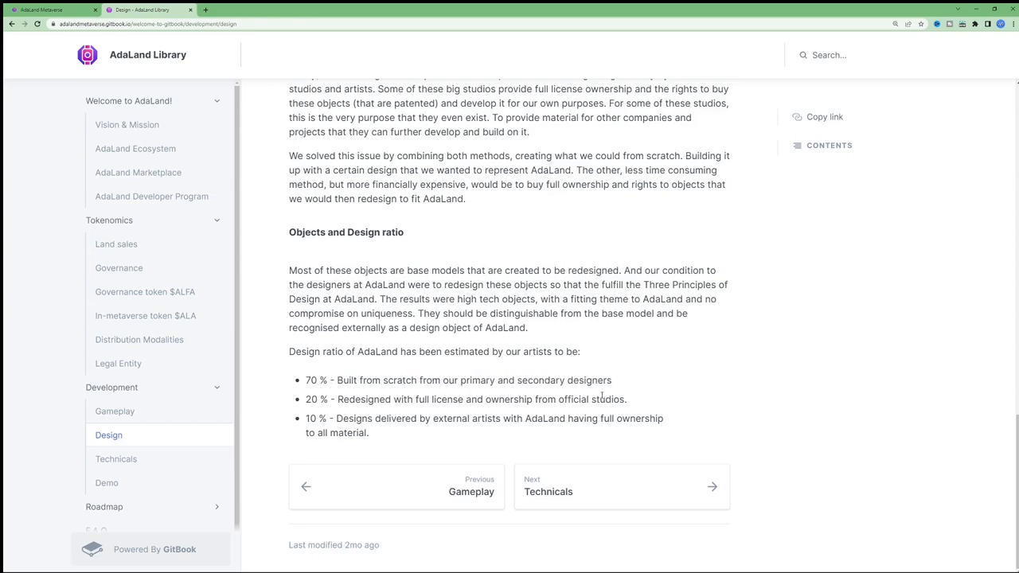
{"action": "left_click_drag", "start_coordinate": [306, 398], "coordinate": [360, 398]}
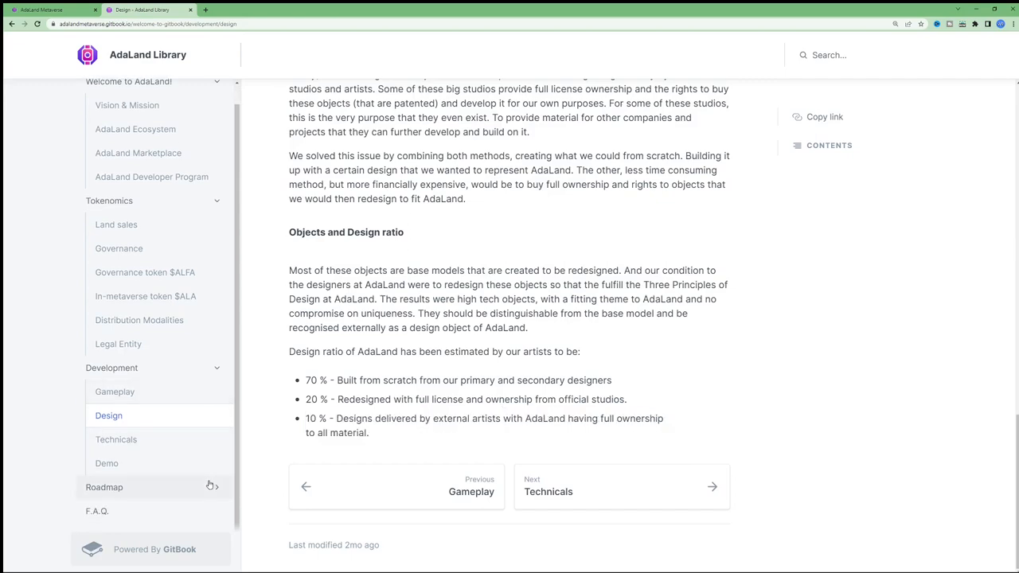
{"action": "mouse_move", "coordinate": [586, 399]}
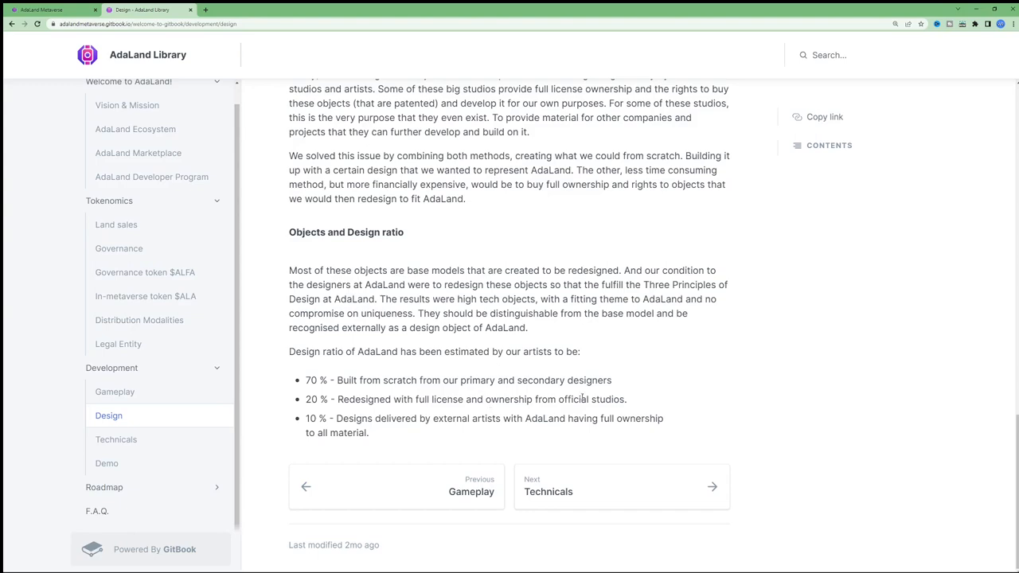
{"action": "mouse_move", "coordinate": [459, 425]}
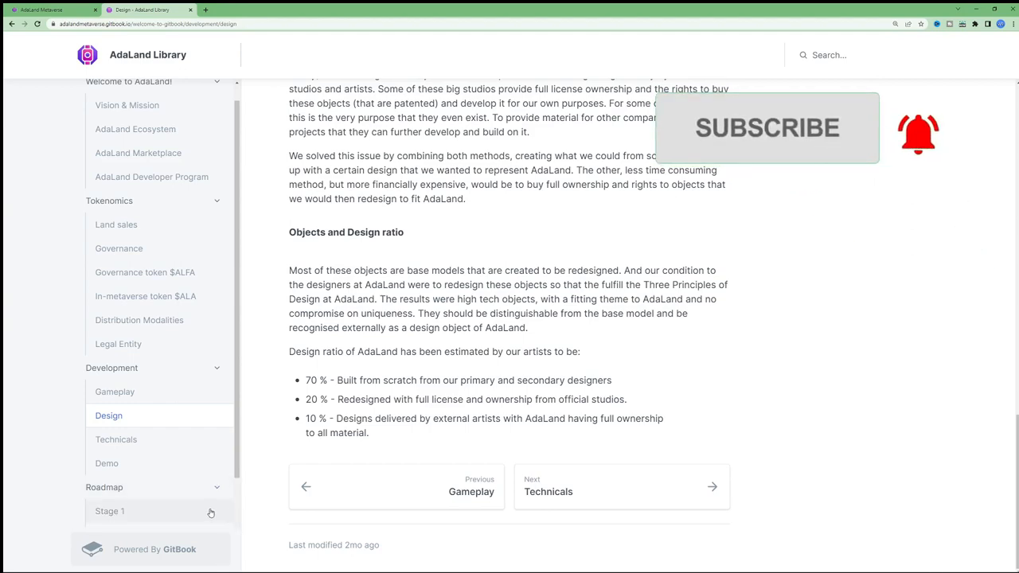
Open Roadmap Stage 1, 'Building the foundation', and scroll through its goals
{"action": "left_click", "coordinate": [108, 513]}
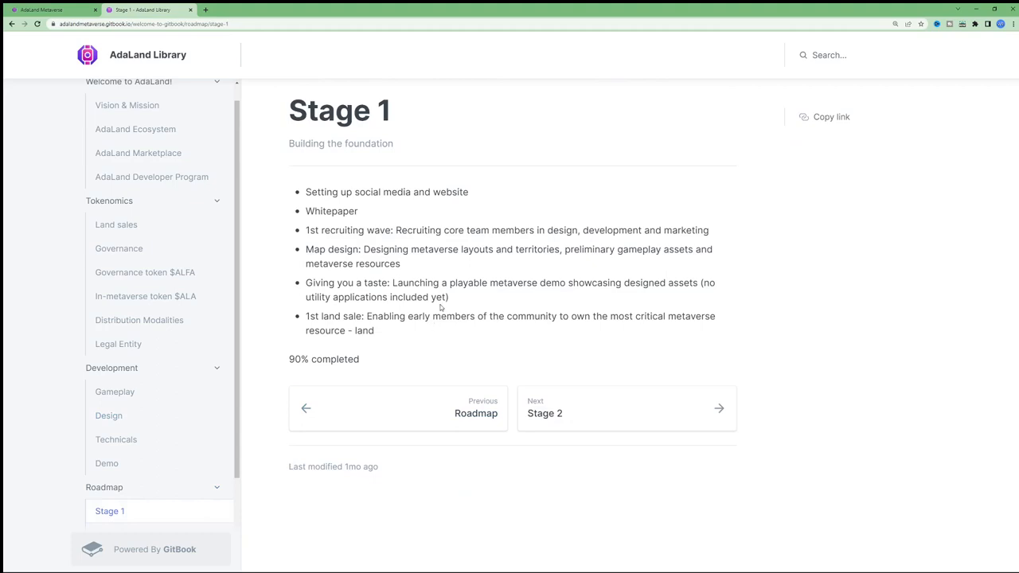
{"action": "scroll", "scroll_direction": "down", "scroll_amount": 3}
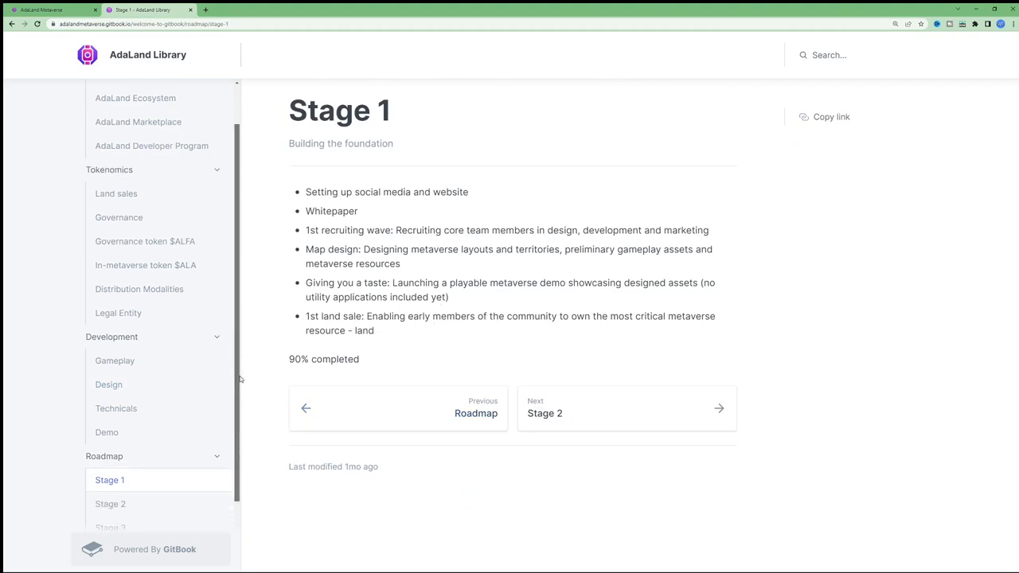
{"action": "scroll", "scroll_direction": "down", "scroll_amount": 3}
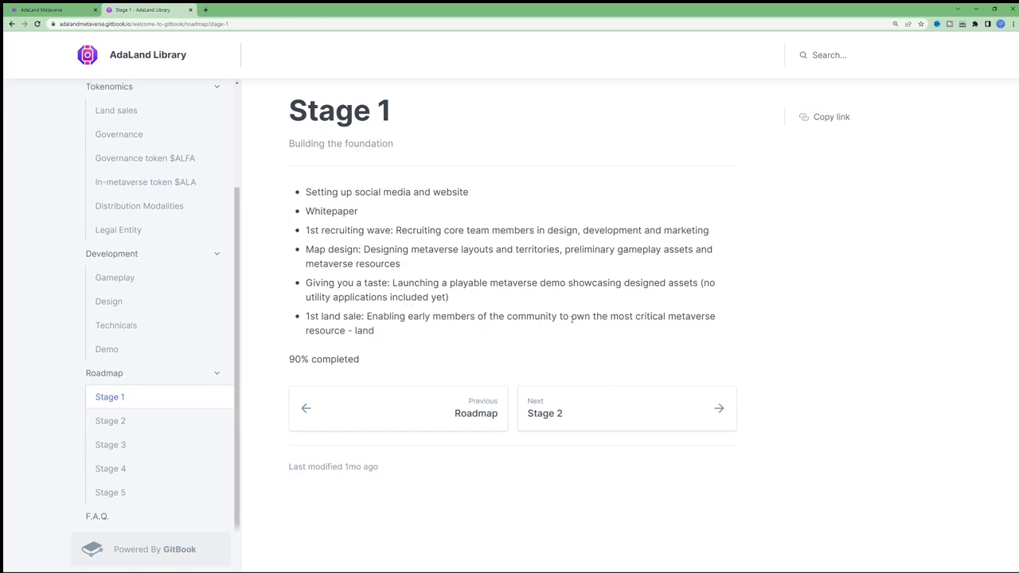
{"action": "mouse_move", "coordinate": [245, 489]}
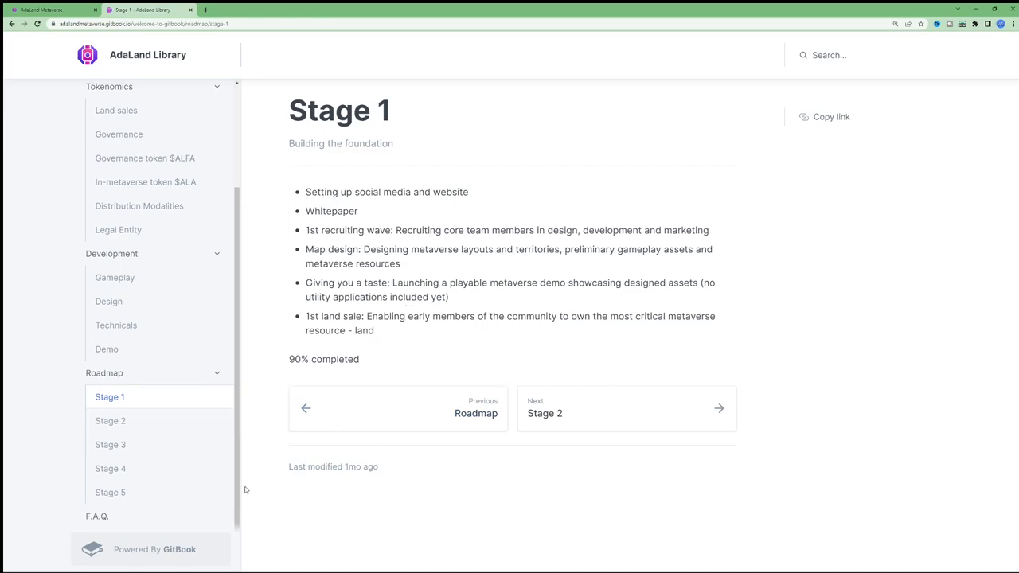
Open Stage 4, highlight its final Game on bullet, then return to Stage 1
{"action": "left_click", "coordinate": [110, 468]}
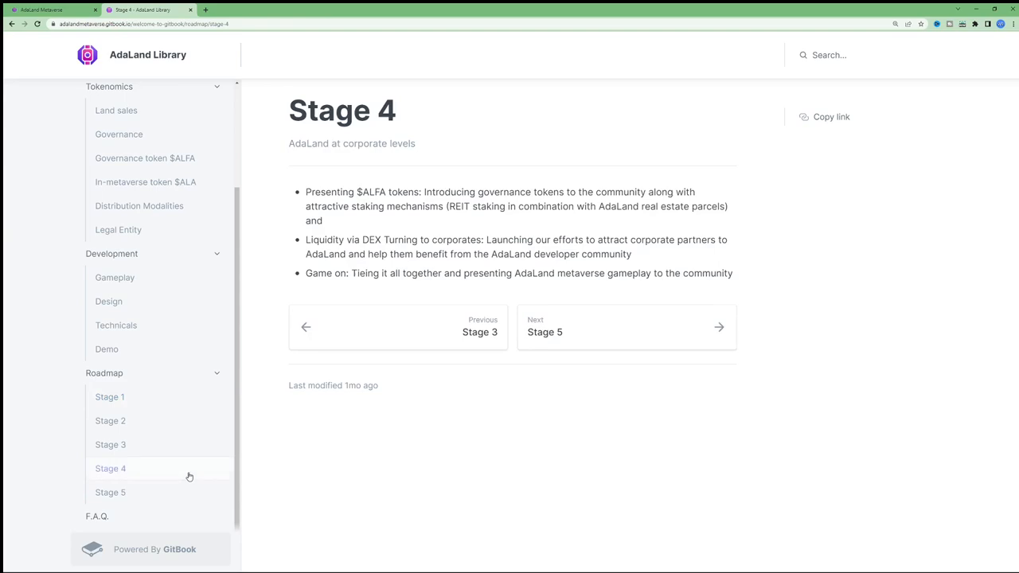
{"action": "left_click_drag", "start_coordinate": [306, 274], "coordinate": [692, 274]}
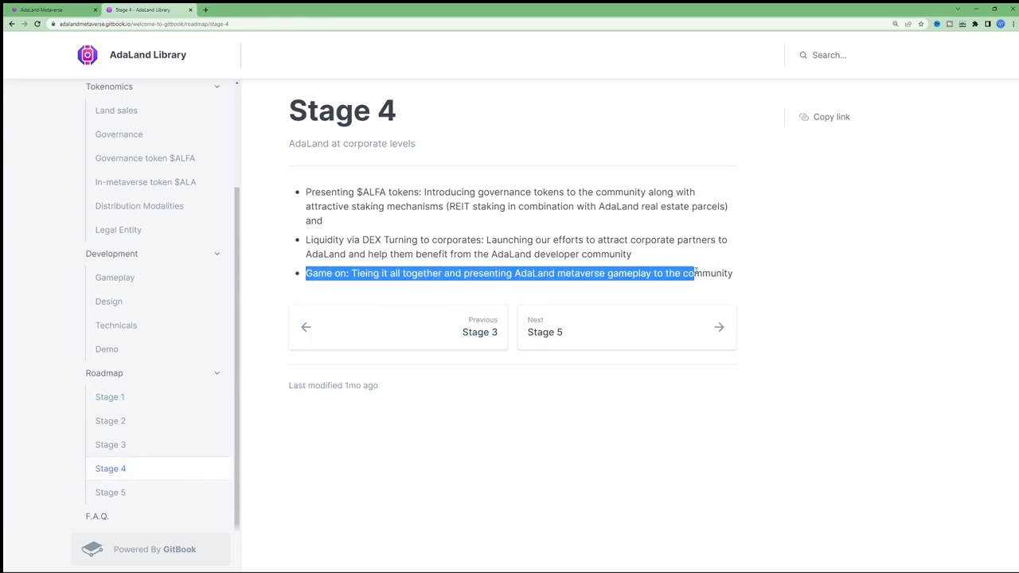
{"action": "left_click", "coordinate": [309, 385]}
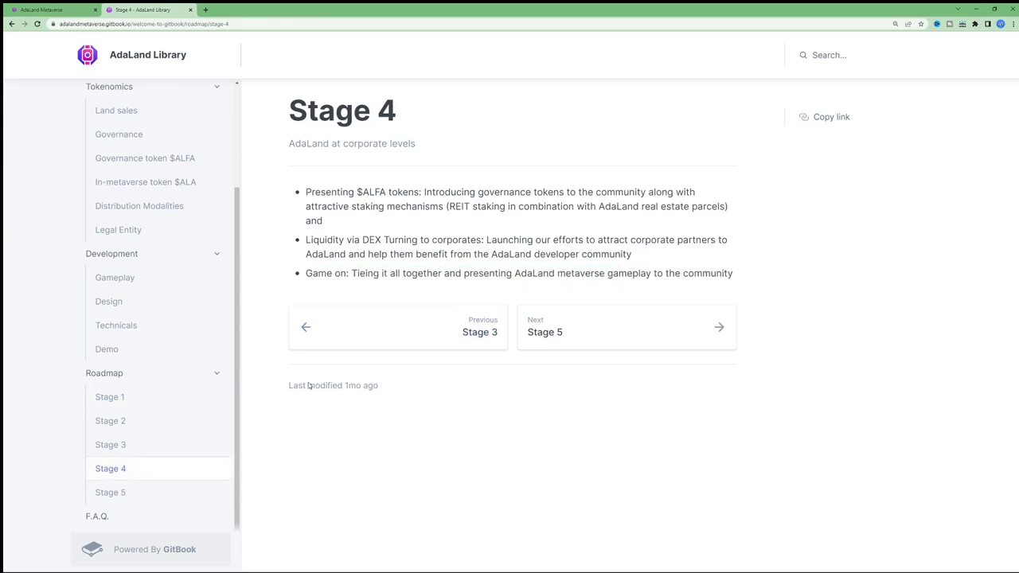
{"action": "left_click", "coordinate": [108, 397]}
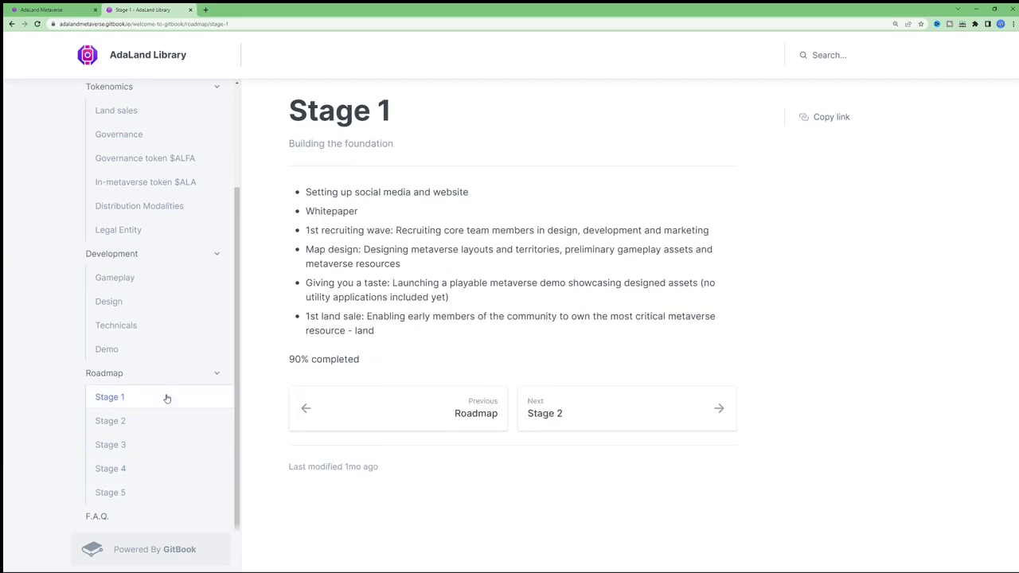
{"action": "mouse_move", "coordinate": [514, 299]}
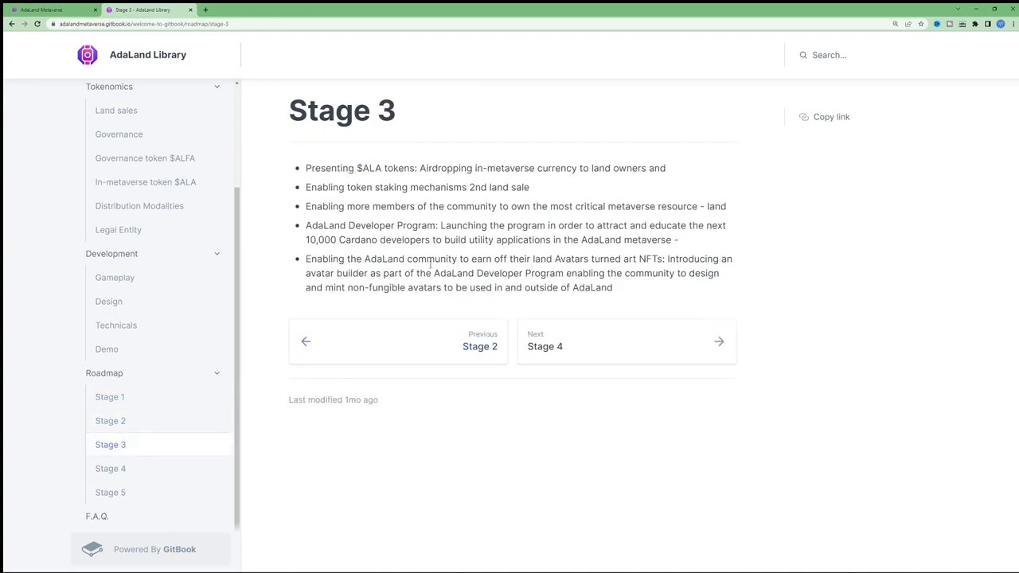
Highlight the Stage 3 staking mechanisms / 2nd land sale text and clear the selection
{"action": "left_click_drag", "start_coordinate": [373, 187], "coordinate": [525, 188]}
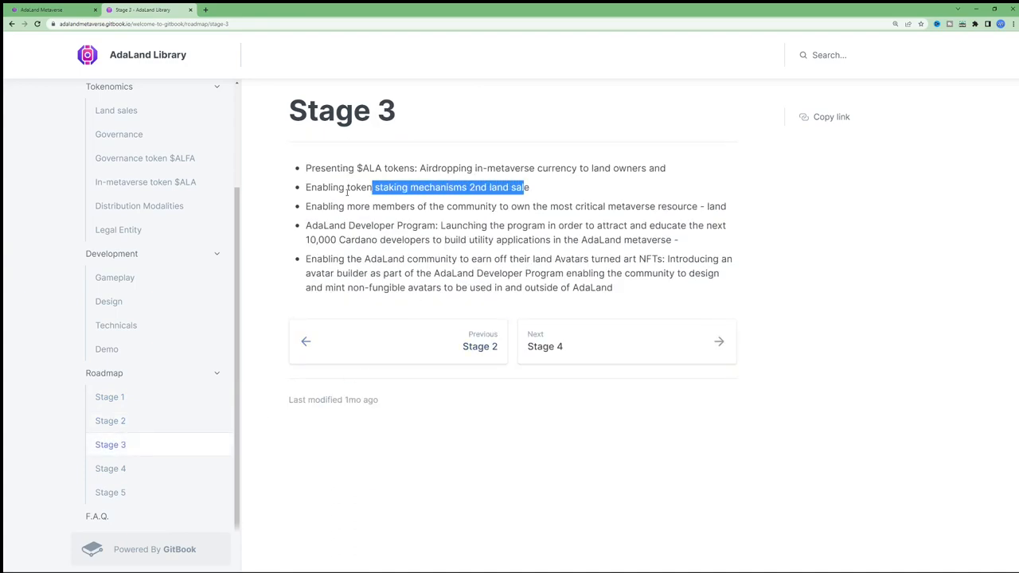
{"action": "left_click", "coordinate": [405, 207]}
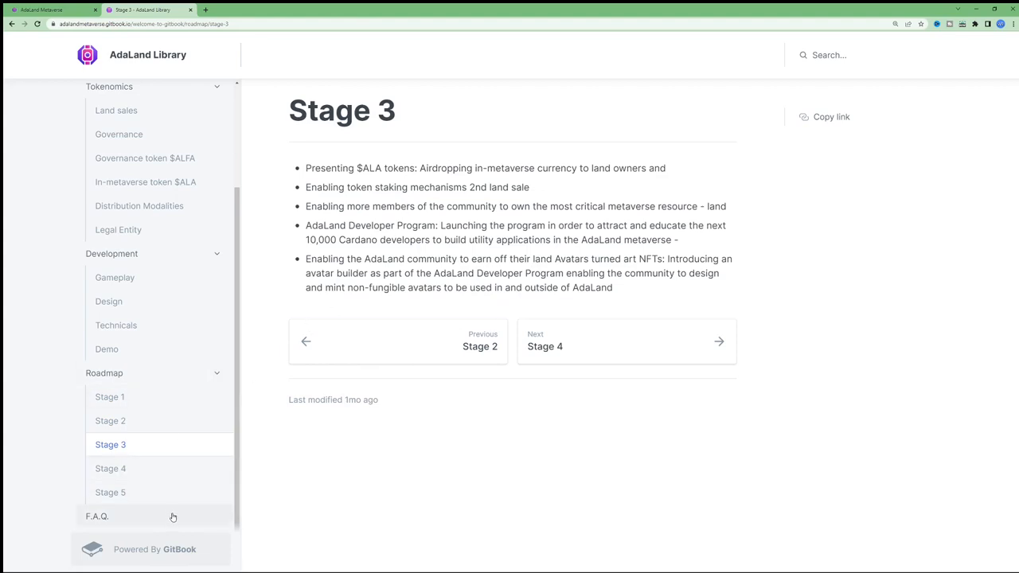
{"action": "mouse_move", "coordinate": [182, 410]}
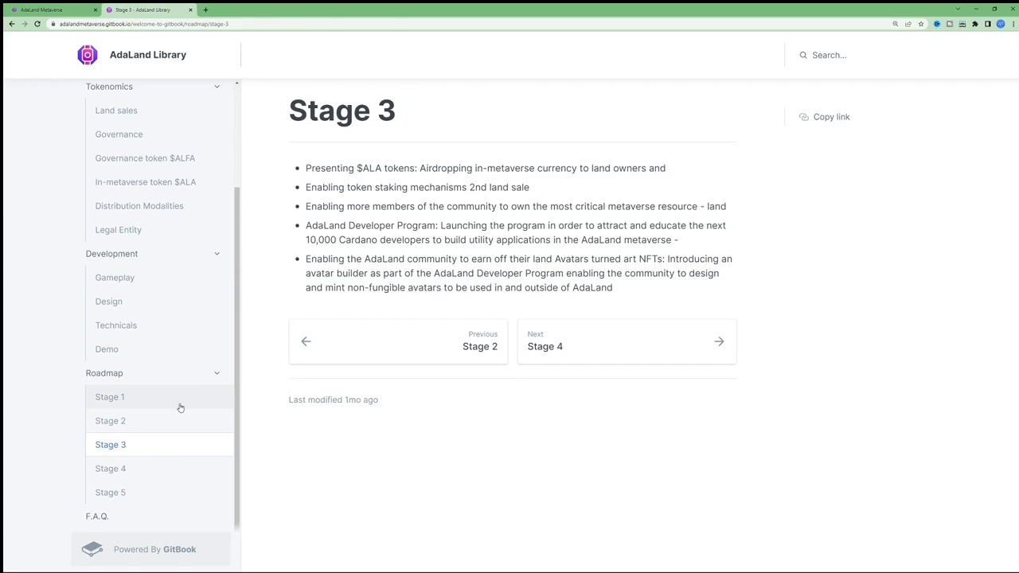
{"action": "mouse_move", "coordinate": [180, 406]}
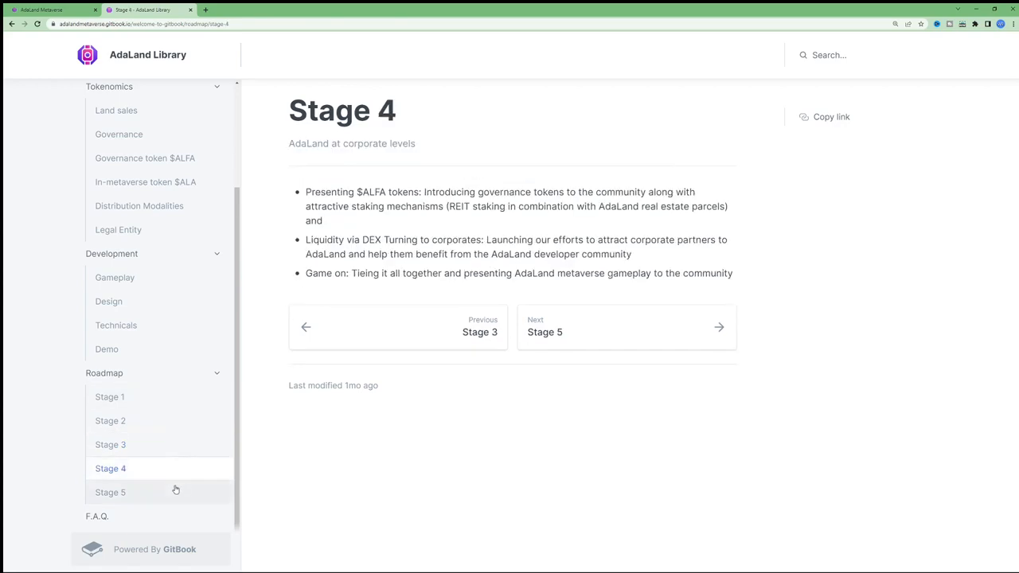
Read the Stage 5 roadmap goals, compare against Stage 3, then return to the Stage 1 page
{"action": "left_click", "coordinate": [110, 492]}
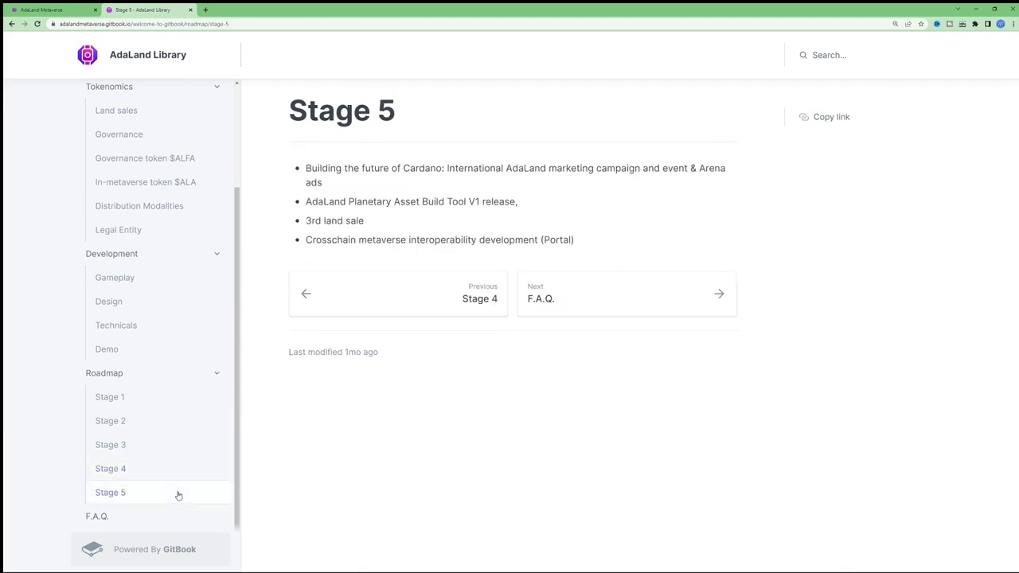
{"action": "mouse_move", "coordinate": [181, 444]}
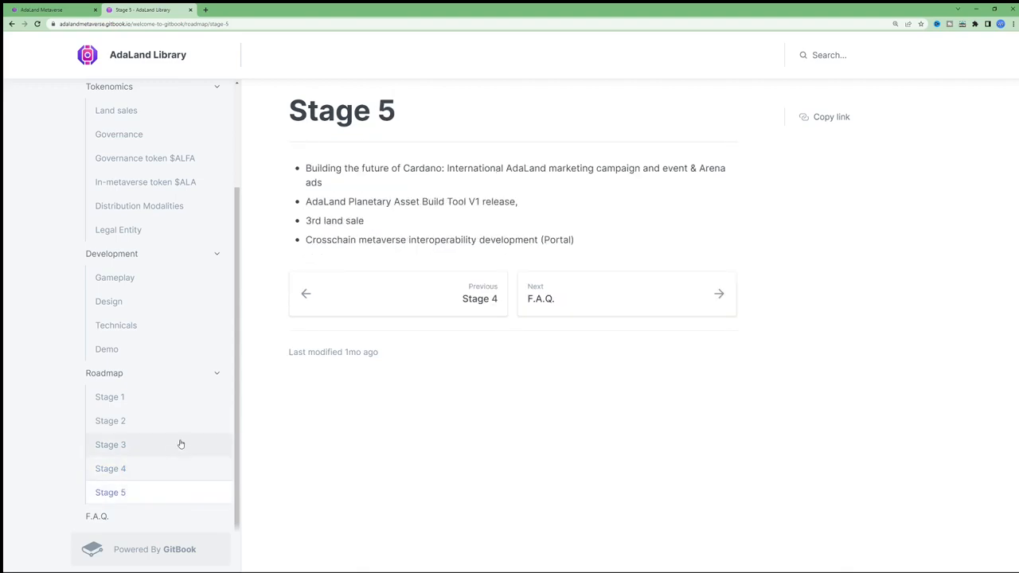
{"action": "left_click", "coordinate": [109, 444]}
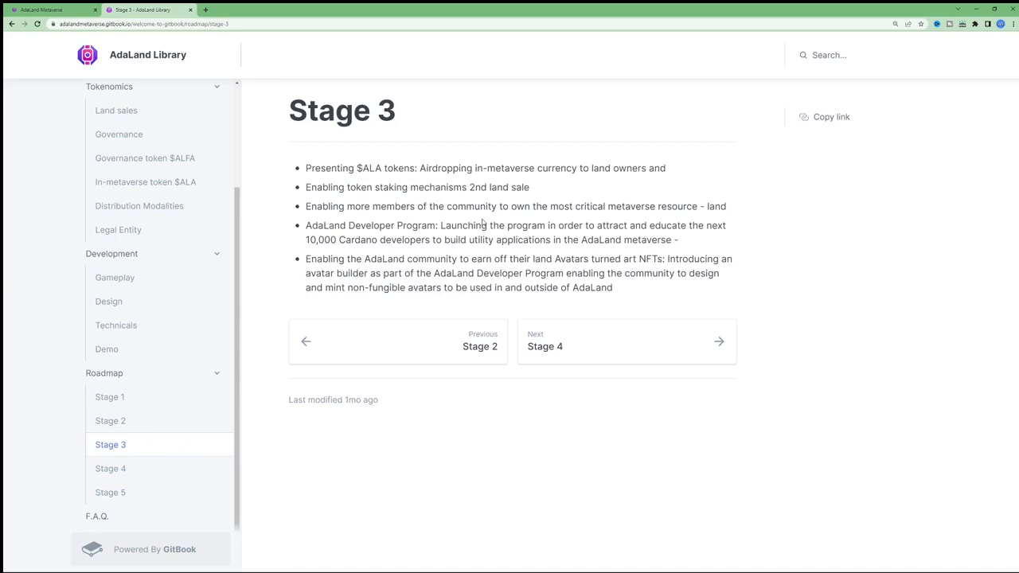
{"action": "mouse_move", "coordinate": [342, 389]}
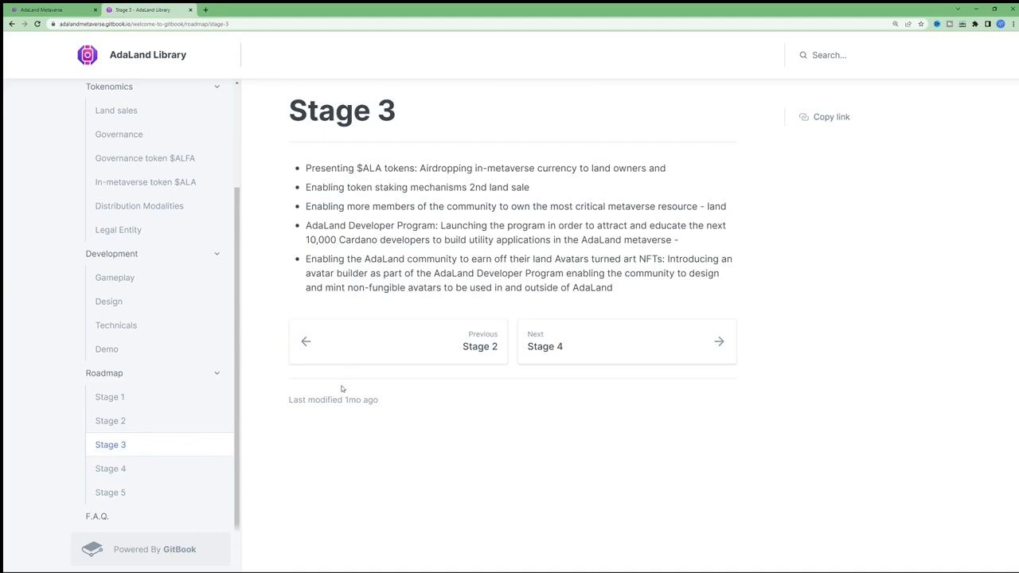
{"action": "mouse_move", "coordinate": [204, 498]}
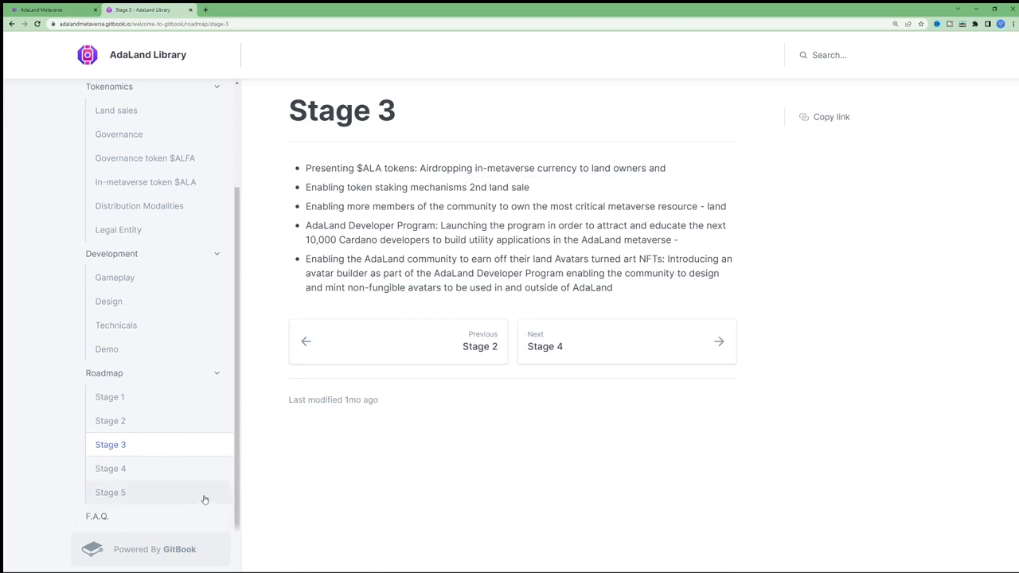
{"action": "left_click", "coordinate": [110, 492]}
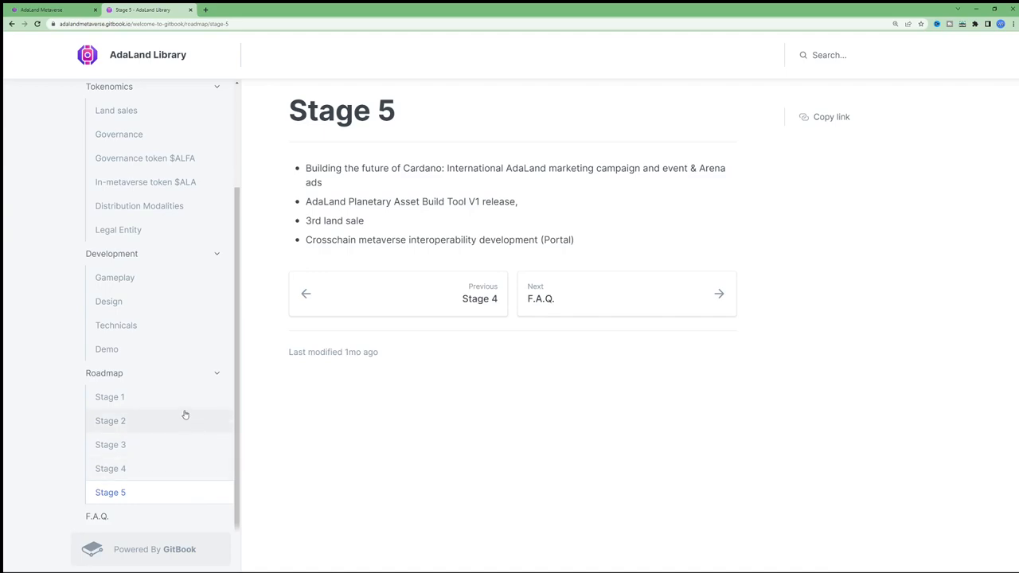
{"action": "left_click", "coordinate": [109, 397]}
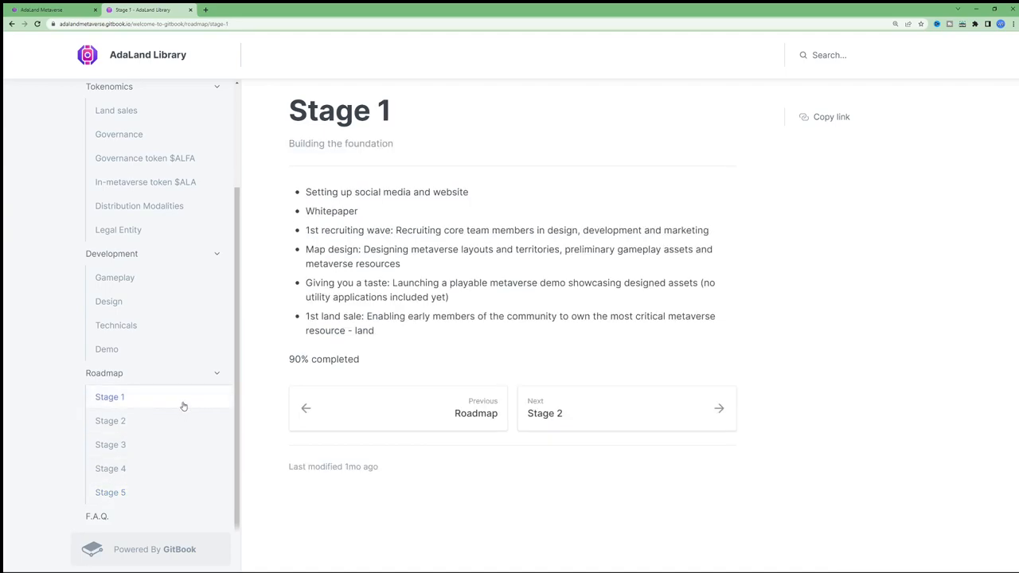